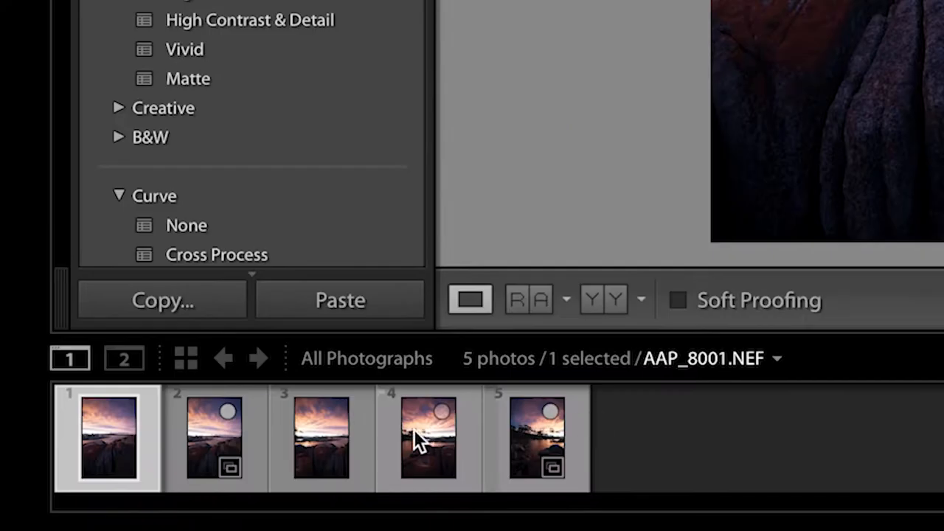
Step: Select another panorama frame and enable chromatic aberration removal and lens profile corrections
left_click(322, 437)
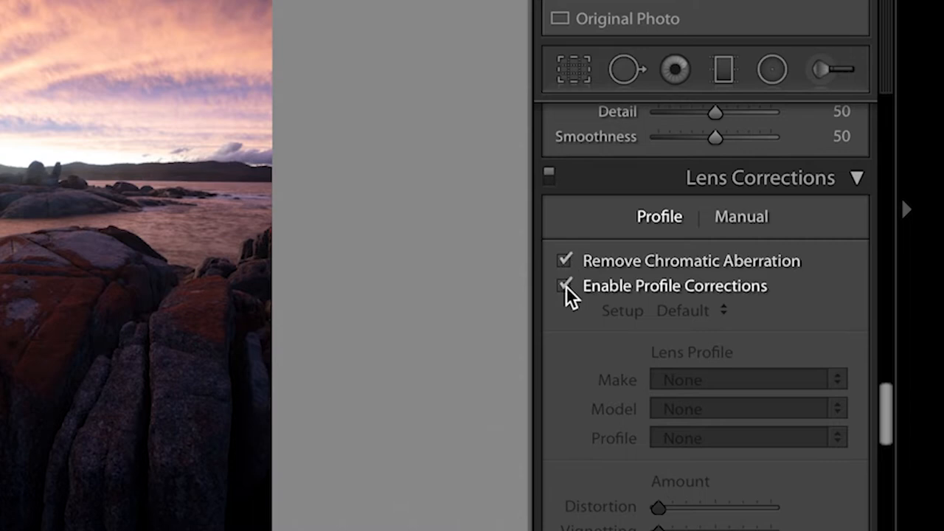
left_click(565, 286)
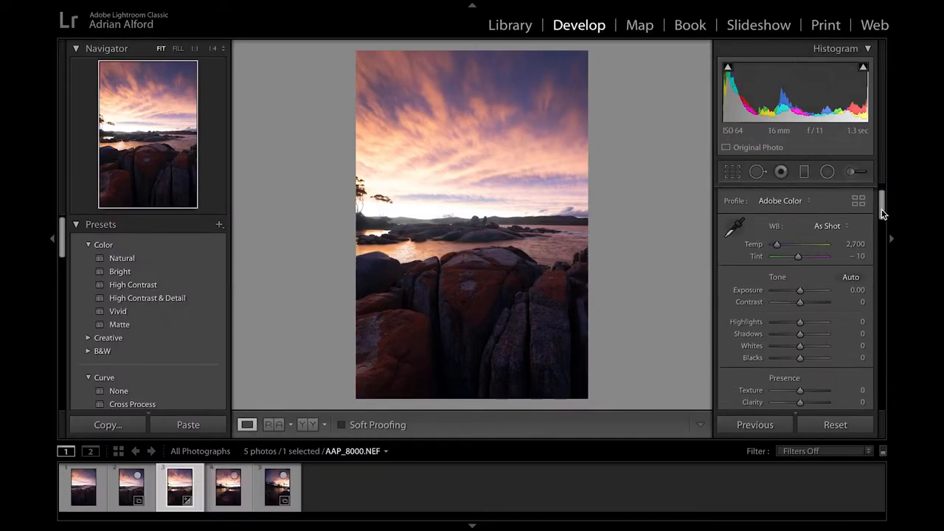
Step: Lift Blacks to +30 and lower Exposure to -1.00 in the Basic panel
scroll("down", 3)
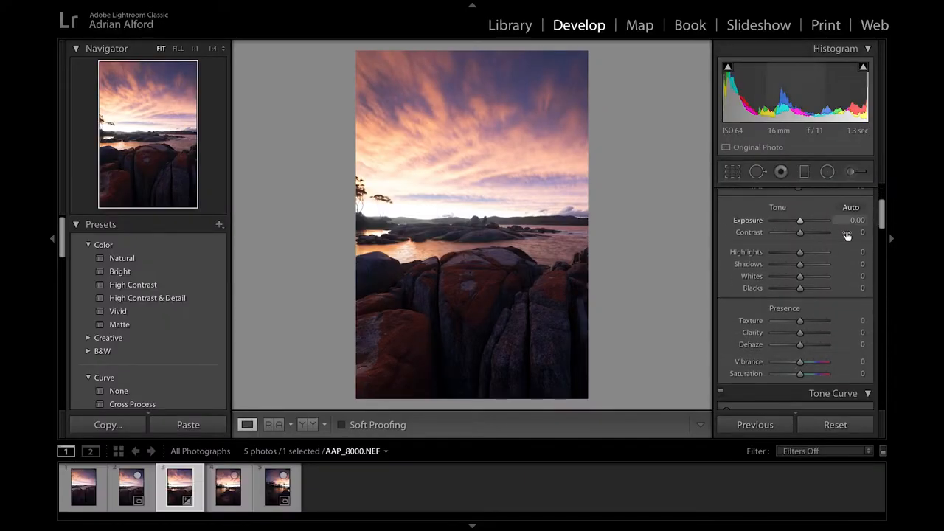
mouse_move(799, 264)
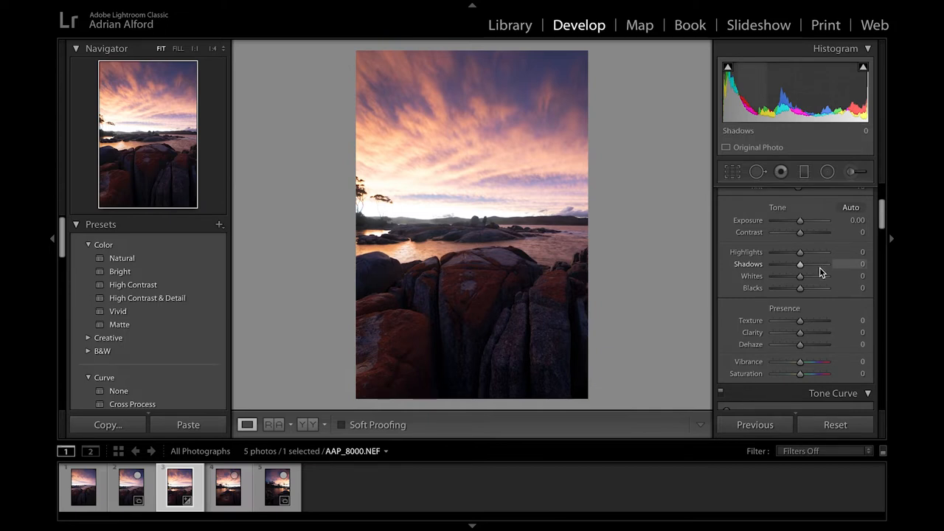
mouse_move(799, 281)
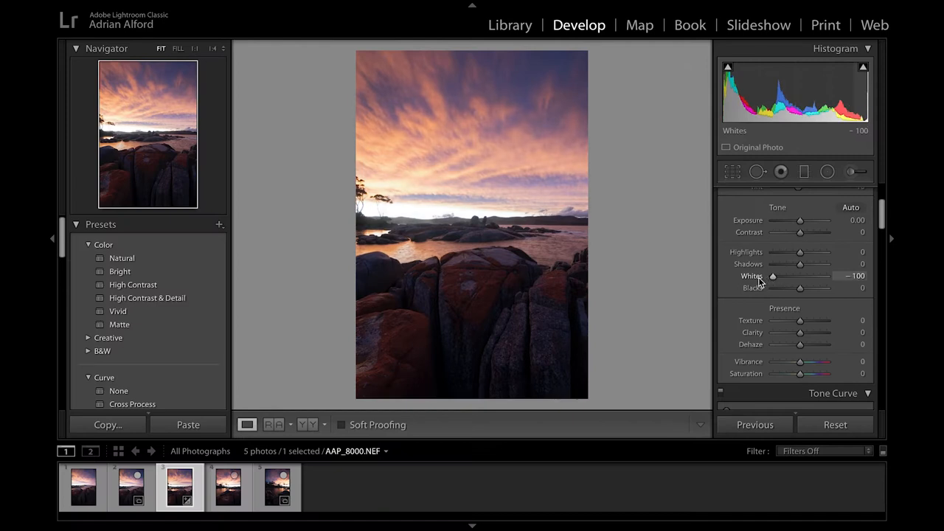
mouse_move(424, 212)
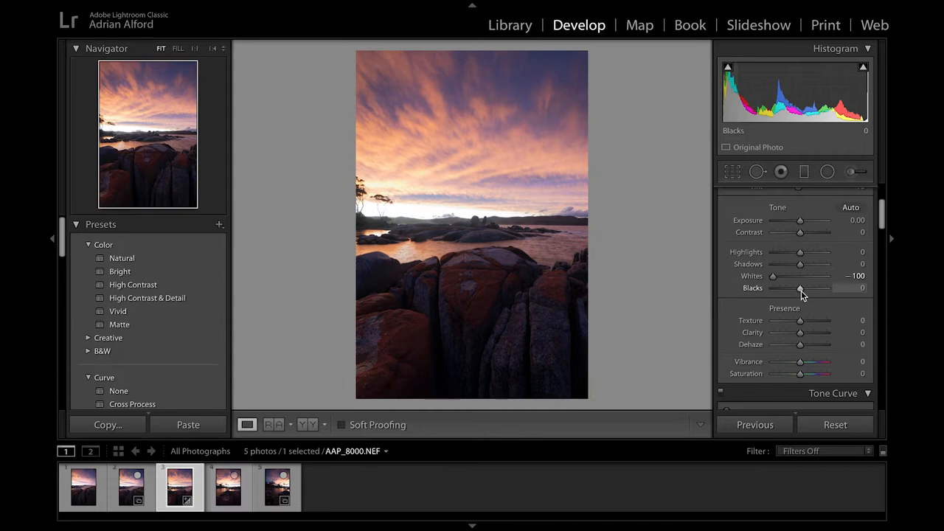
left_click_drag(799, 288, 795, 288)
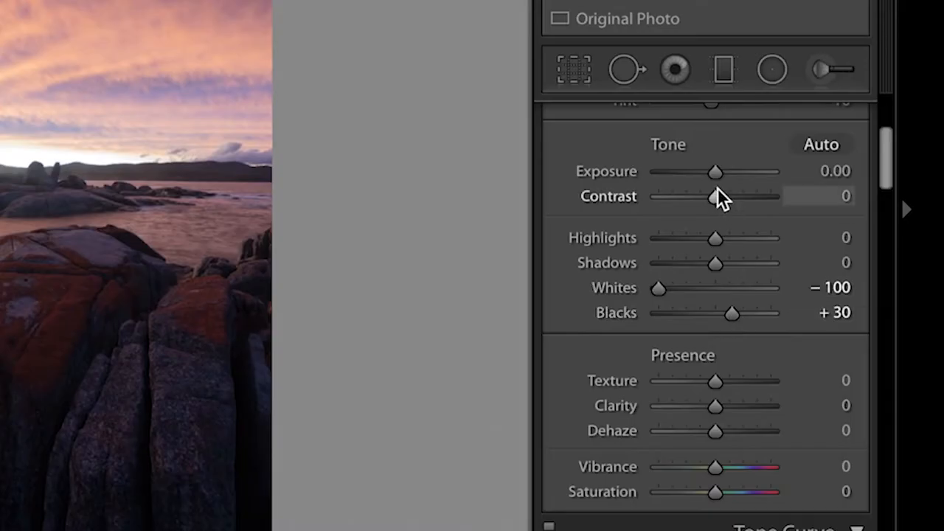
left_click_drag(715, 171, 714, 171)
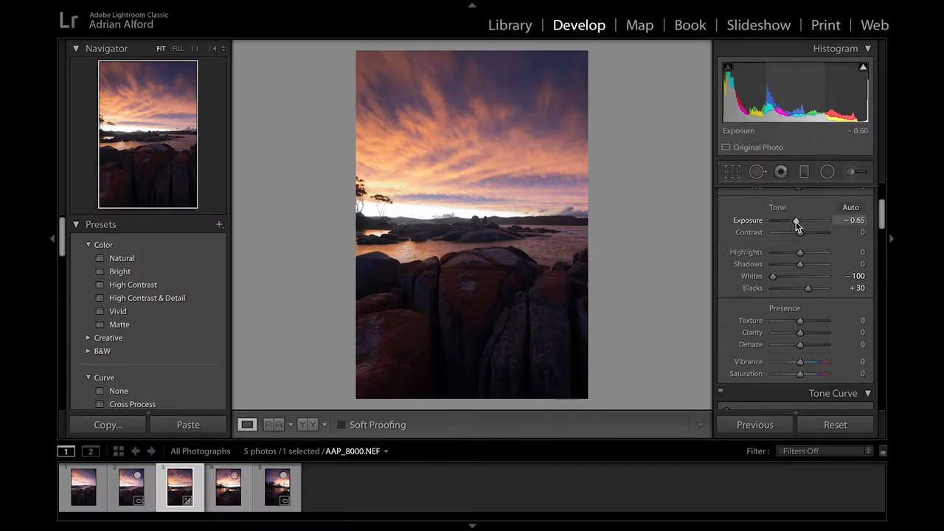
left_click_drag(799, 222, 794, 221)
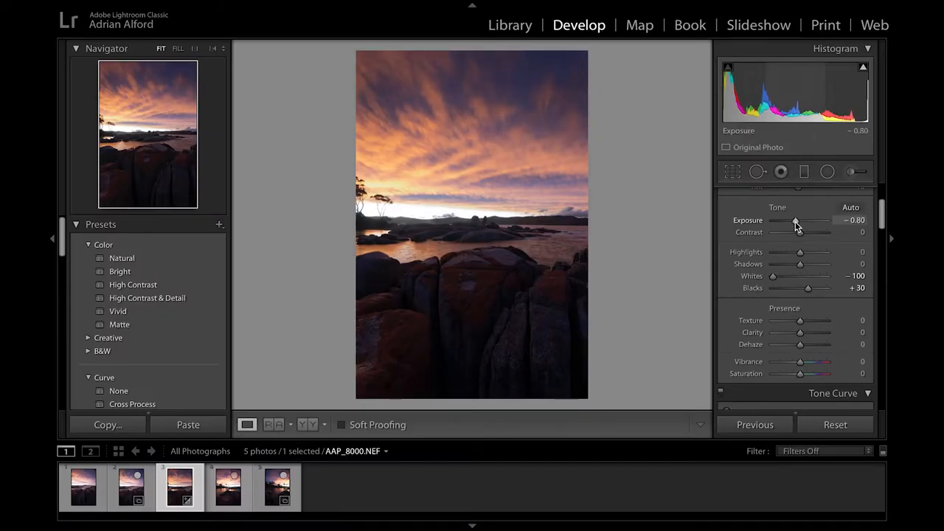
left_click_drag(796, 221, 793, 222)
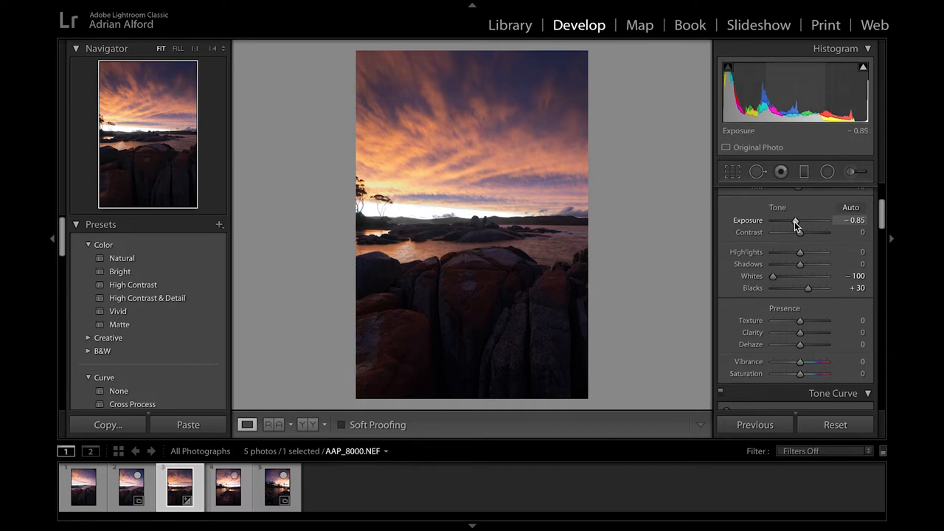
left_click_drag(796, 222, 795, 222)
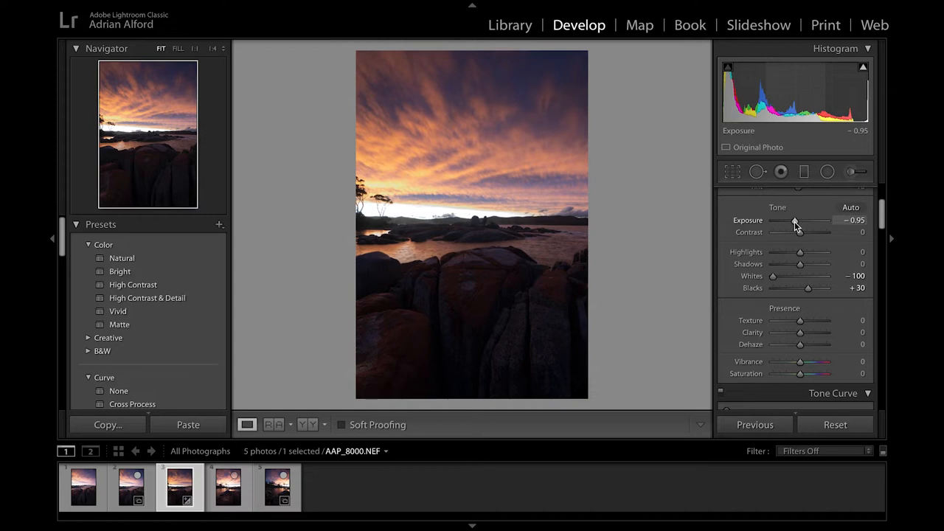
left_click_drag(796, 221, 795, 222)
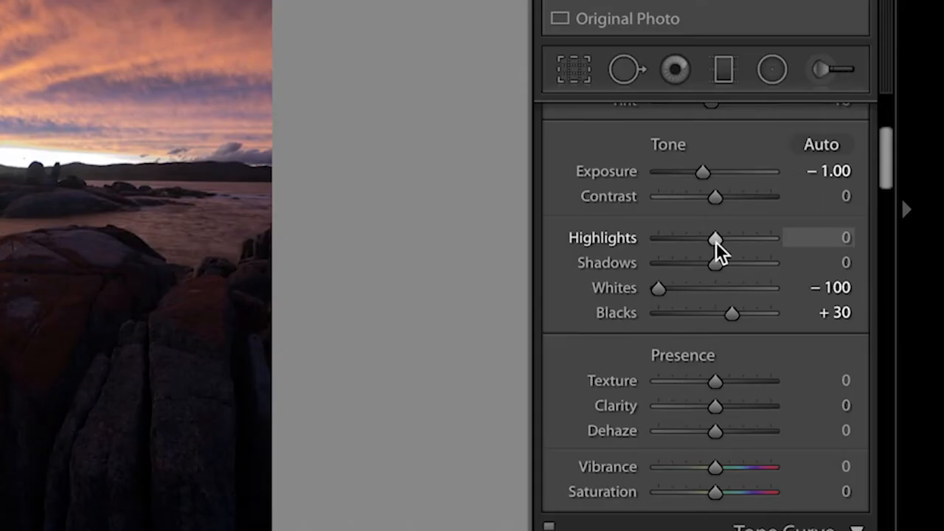
Step: Pull Highlights down to -26 and raise Shadows to about +55
left_click_drag(714, 238, 702, 237)
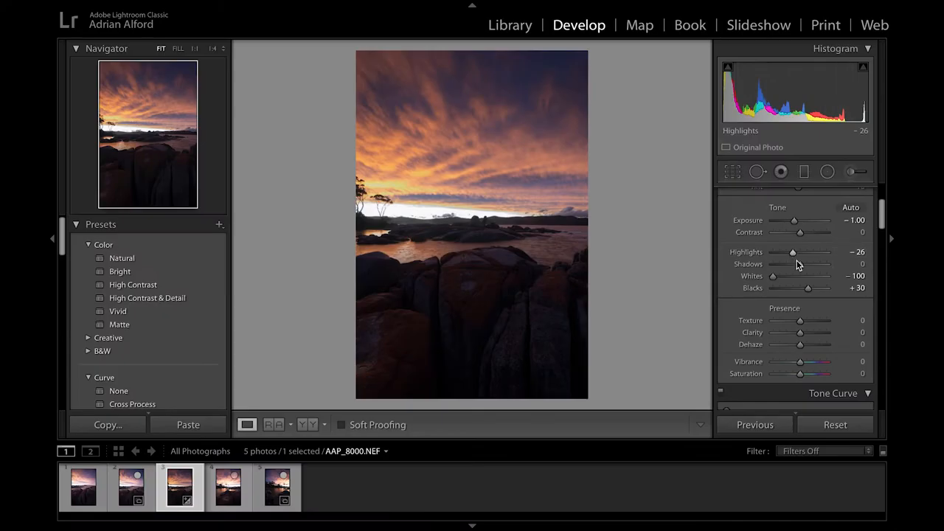
left_click_drag(793, 264, 805, 264)
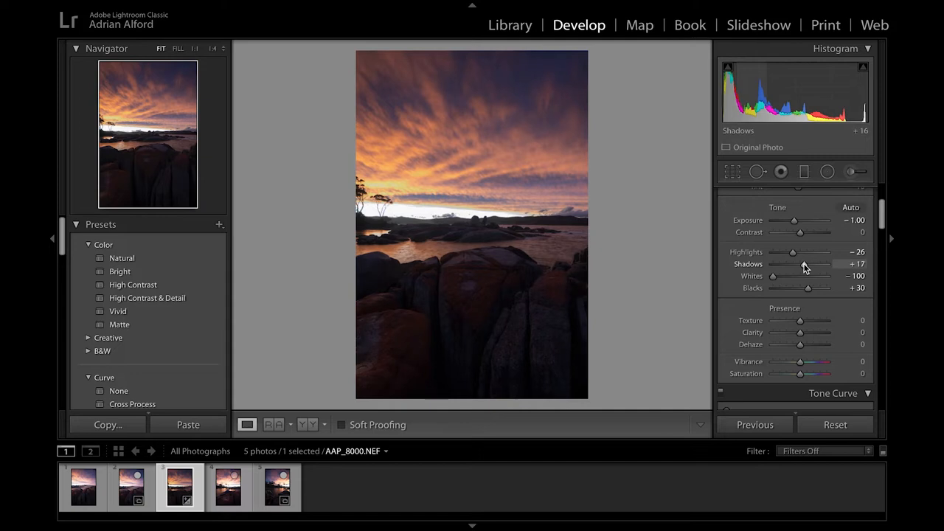
left_click_drag(794, 264, 810, 264)
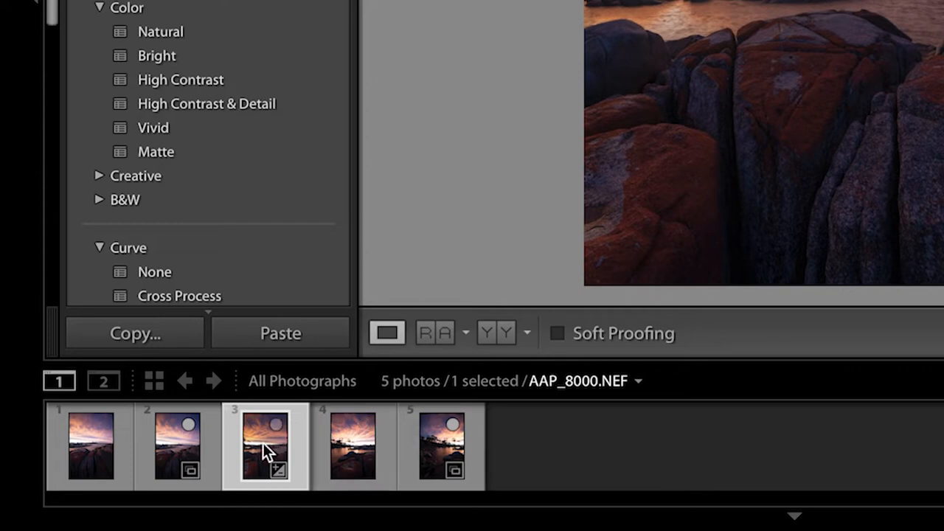
mouse_move(266, 449)
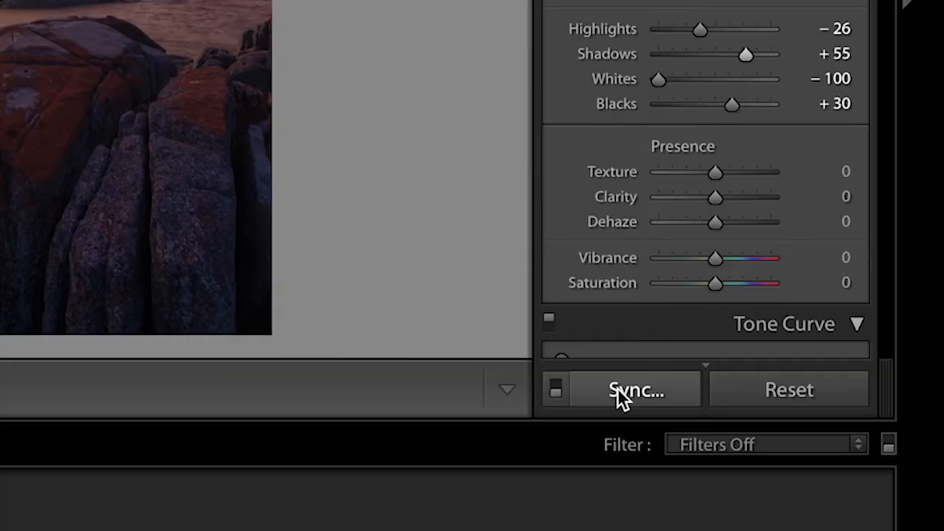
Step: Synchronize this frame's develop settings across all five selected panorama photos
left_click(636, 389)
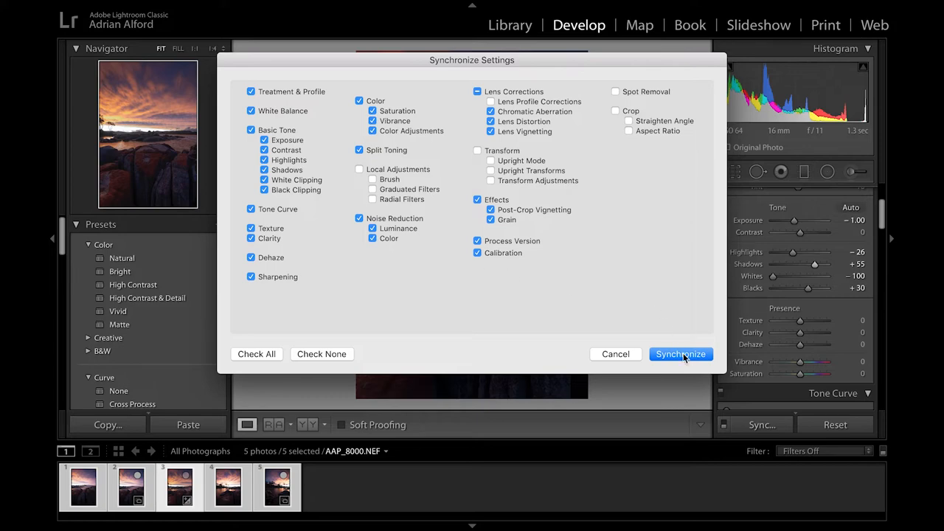
left_click(680, 354)
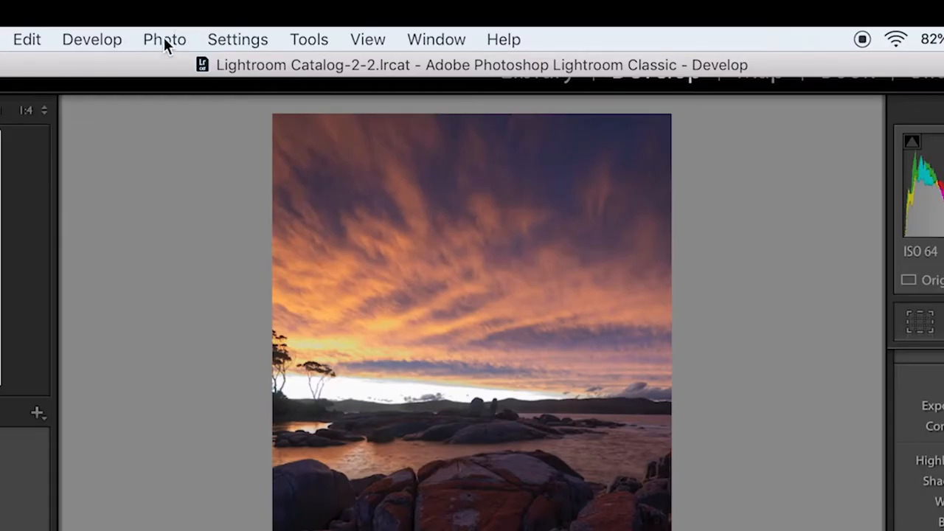
Step: Merge the five shots into a spherical, auto-cropped panorama without auto settings
left_click(165, 39)
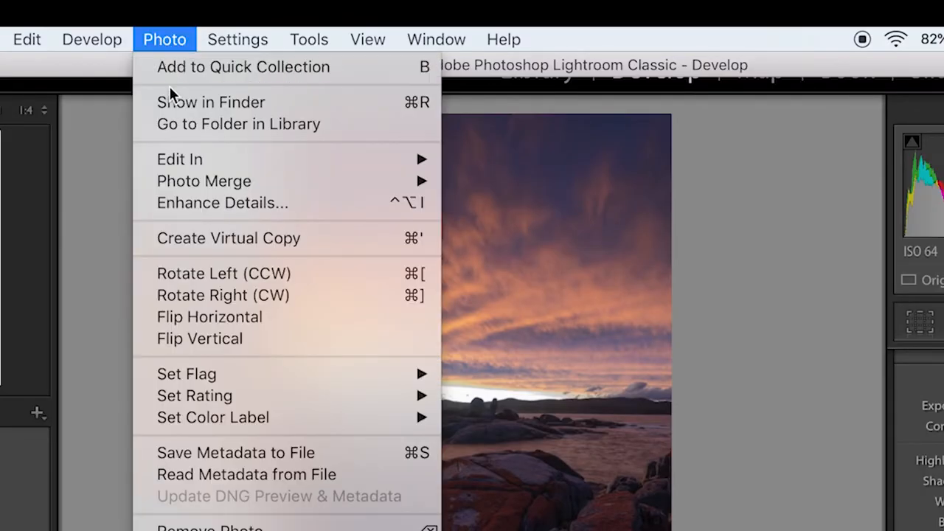
mouse_move(204, 180)
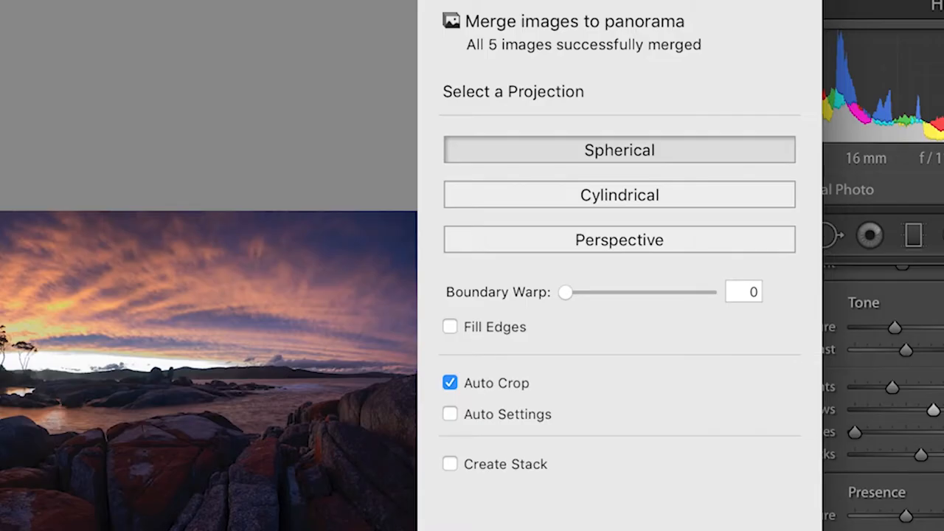
mouse_move(597, 150)
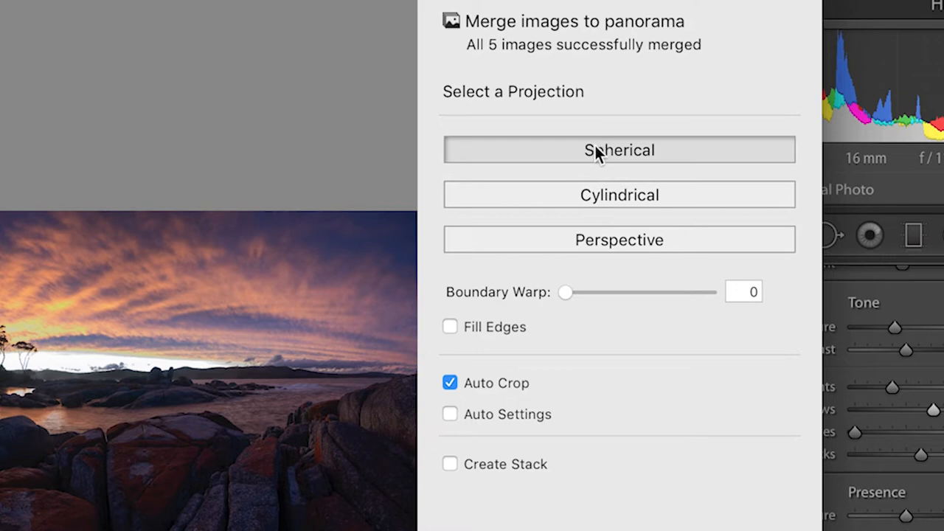
mouse_move(596, 156)
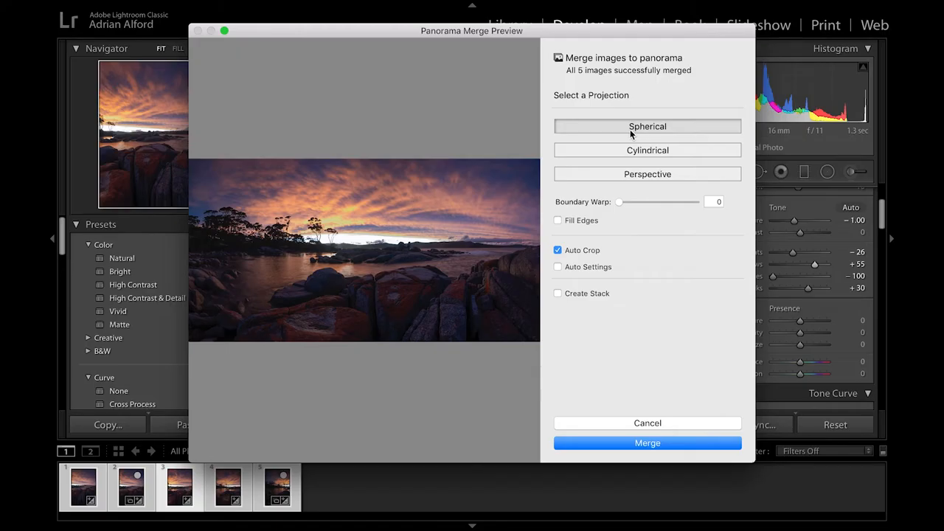
mouse_move(649, 272)
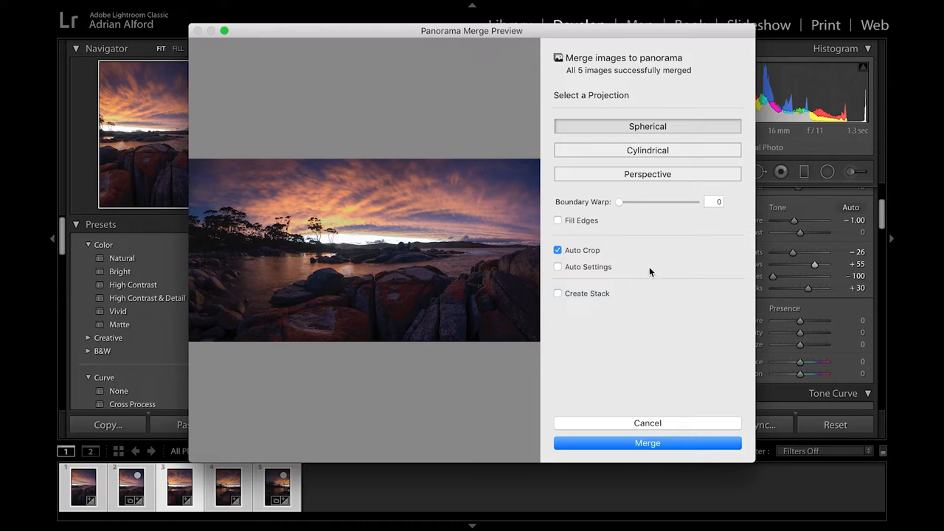
mouse_move(647, 258)
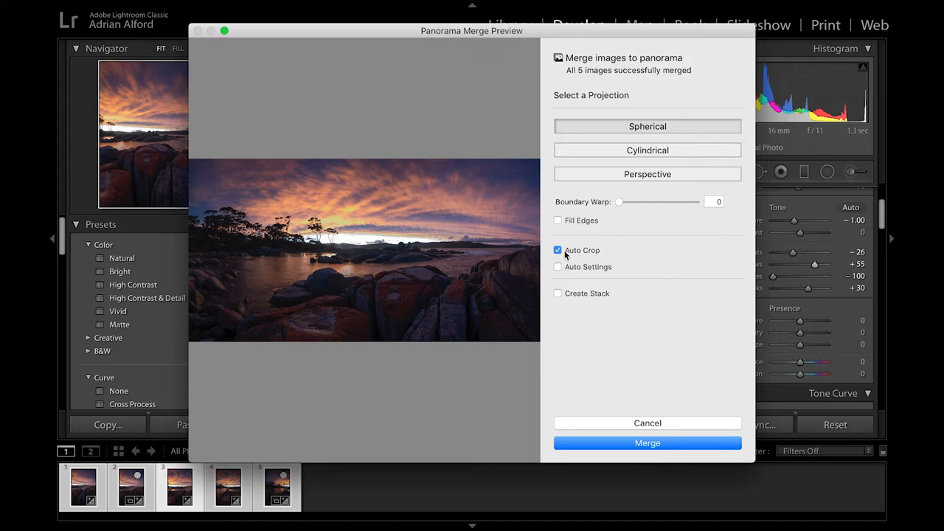
mouse_move(583, 251)
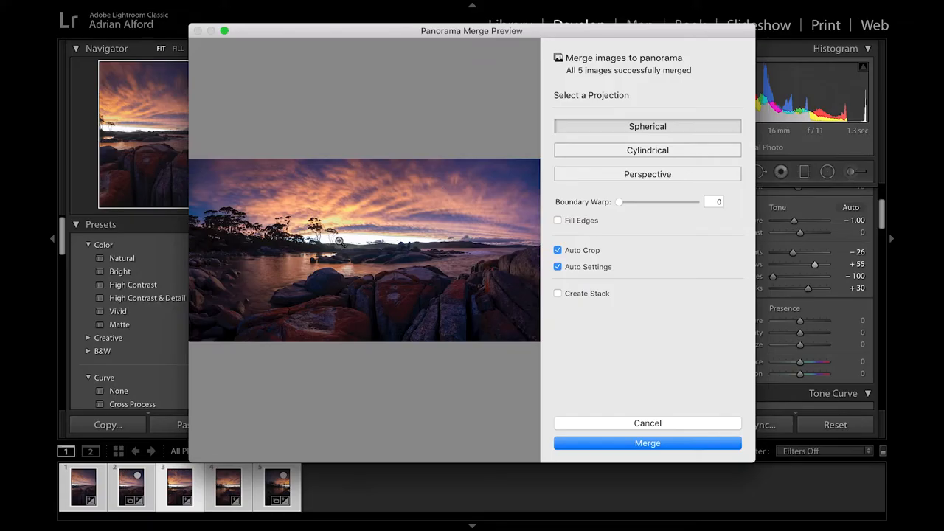
mouse_move(463, 227)
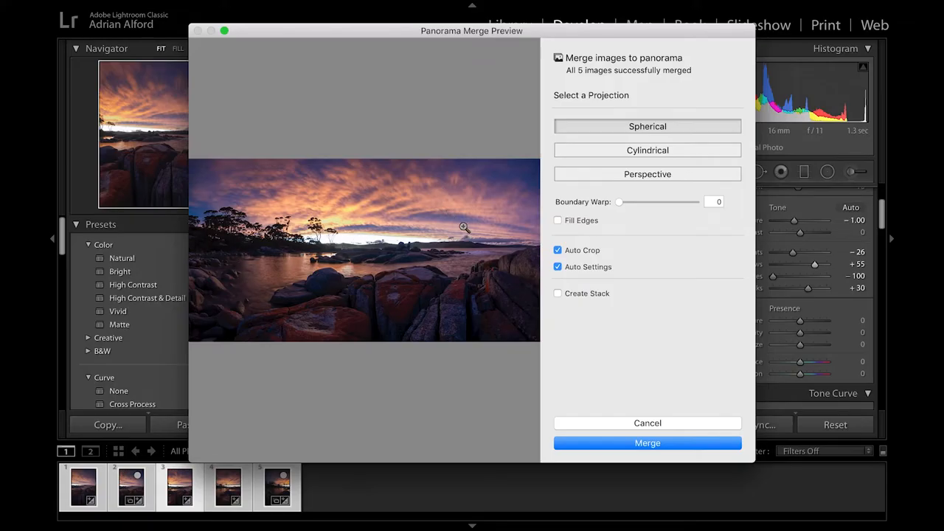
mouse_move(371, 279)
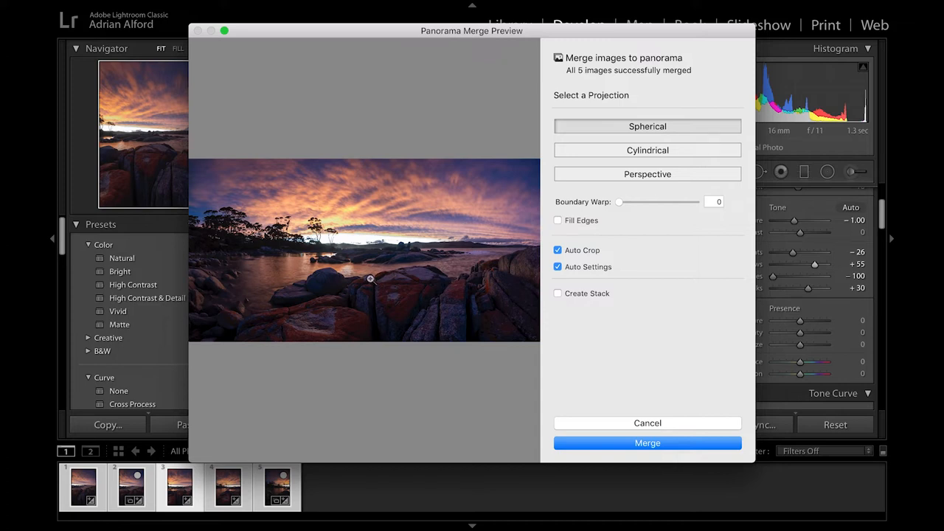
mouse_move(646, 277)
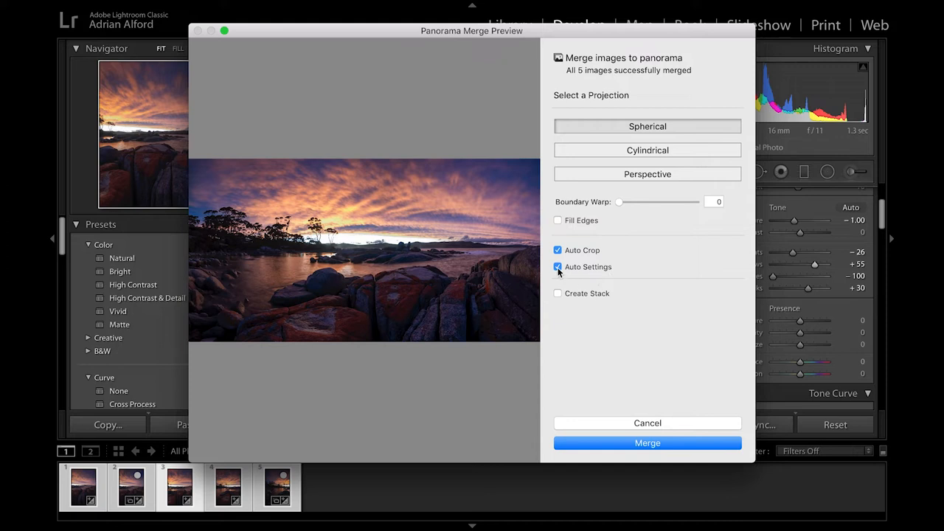
mouse_move(558, 265)
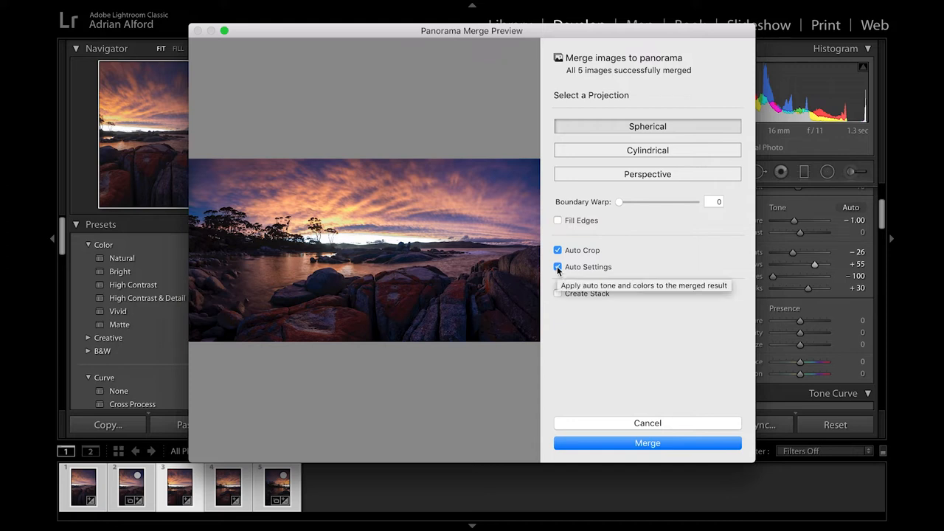
left_click(557, 265)
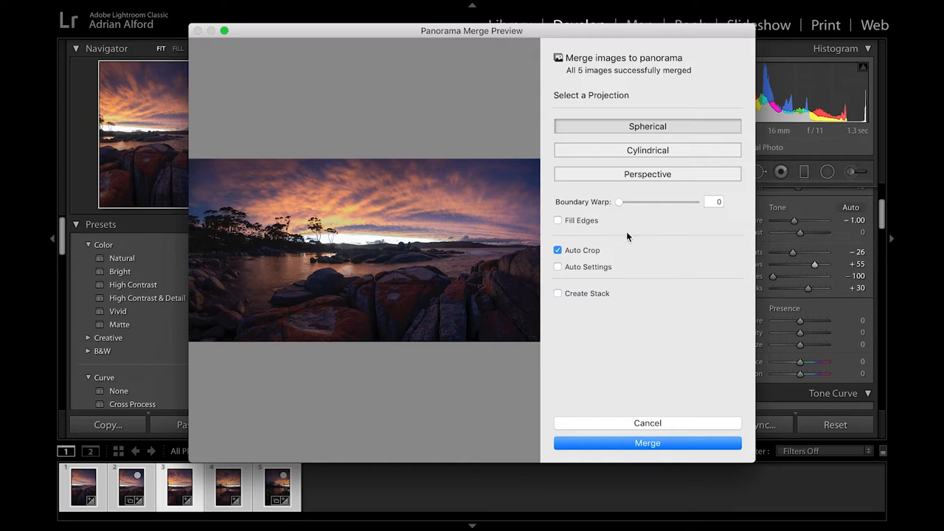
mouse_move(633, 443)
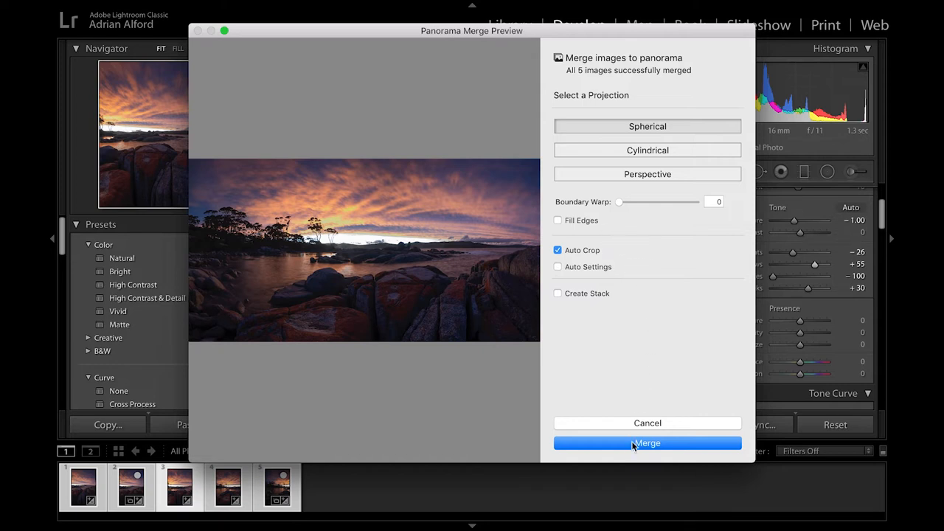
left_click(646, 442)
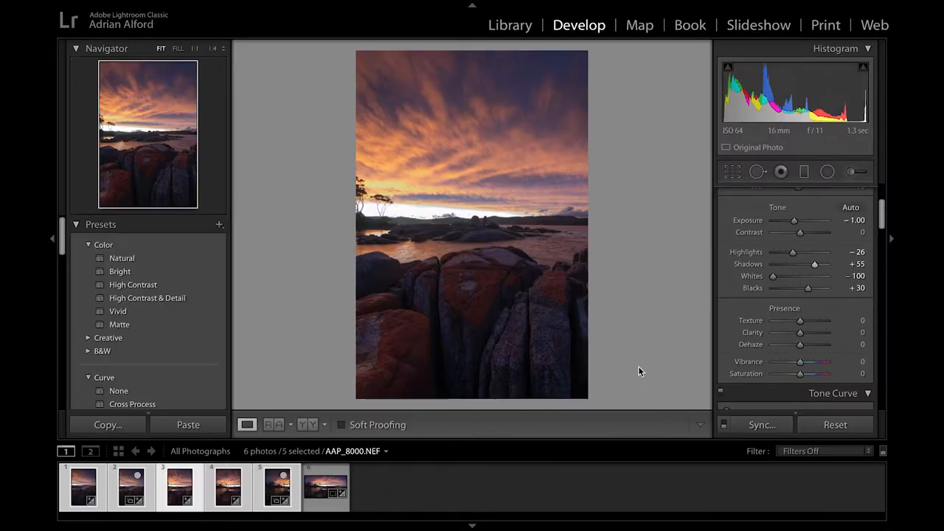
Step: Open the merged Pano DNG and enable its lens profile corrections and chromatic aberration removal
left_click(324, 486)
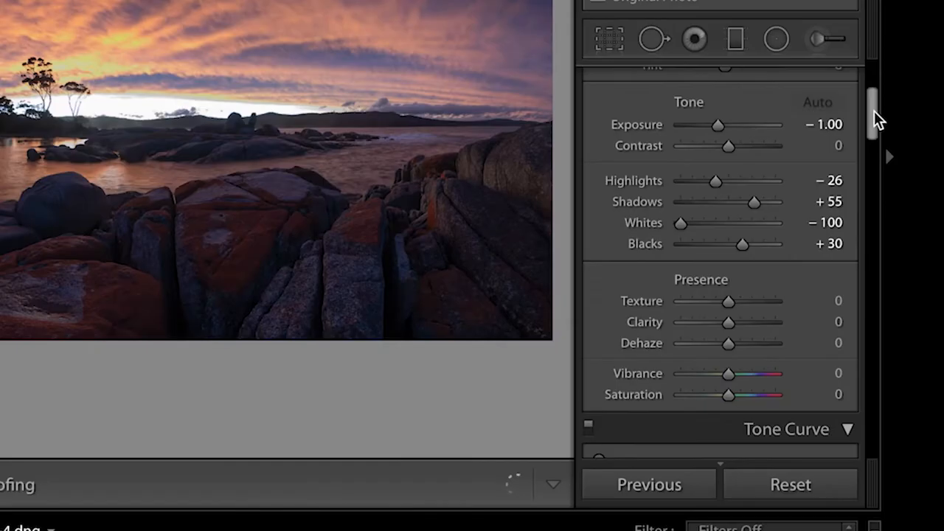
scroll("down", 3)
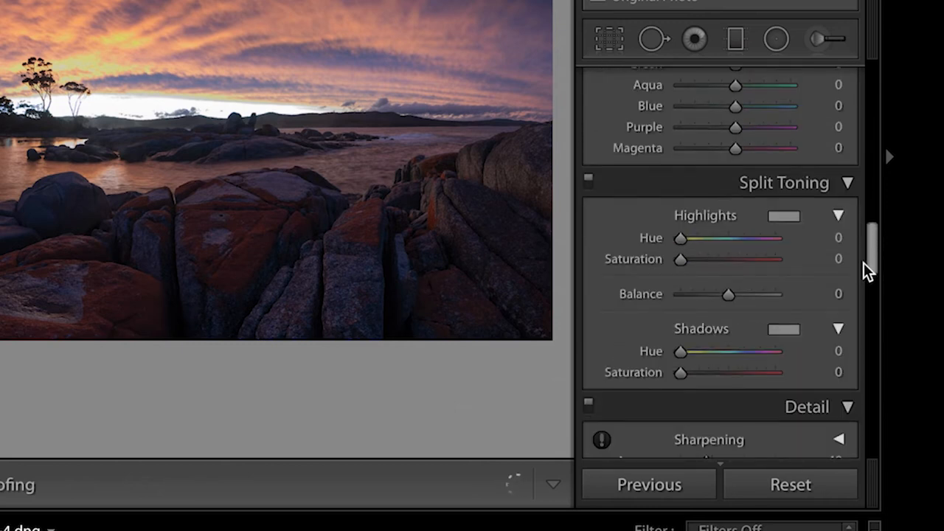
scroll("down", 3)
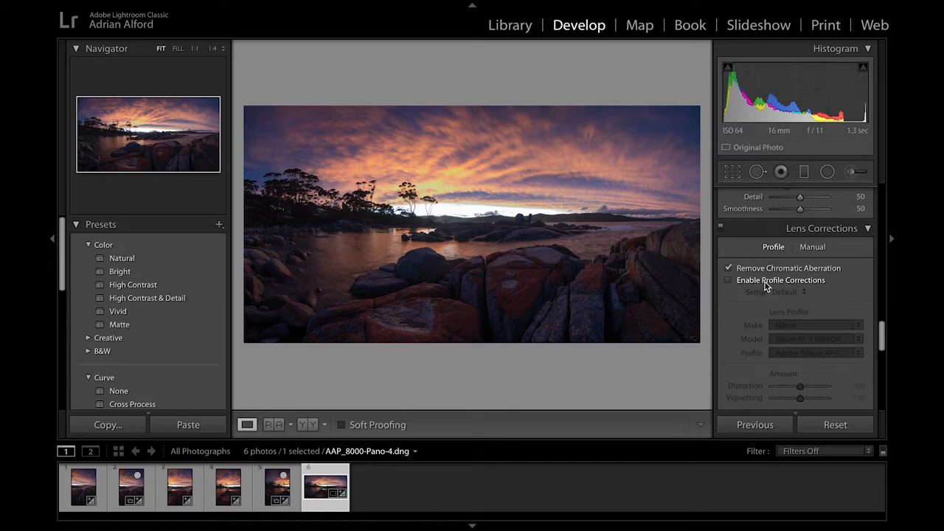
left_click(728, 280)
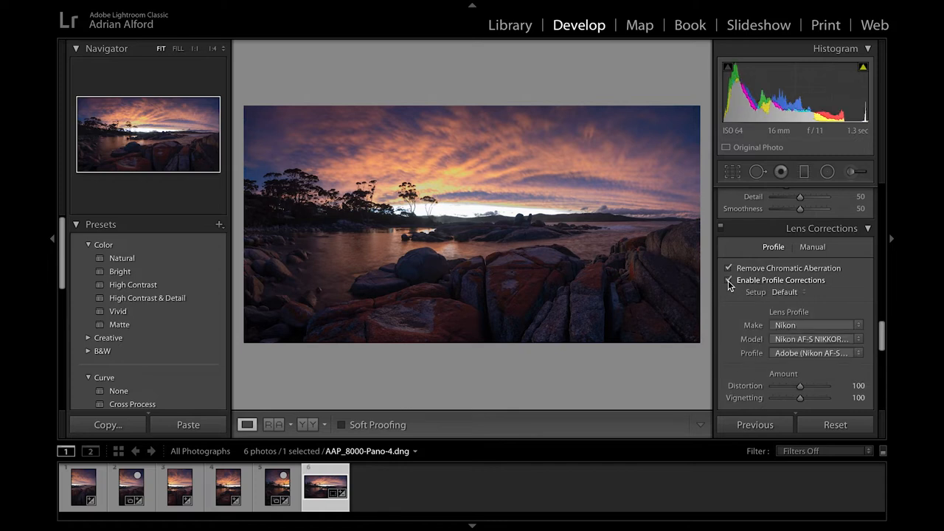
left_click(728, 280)
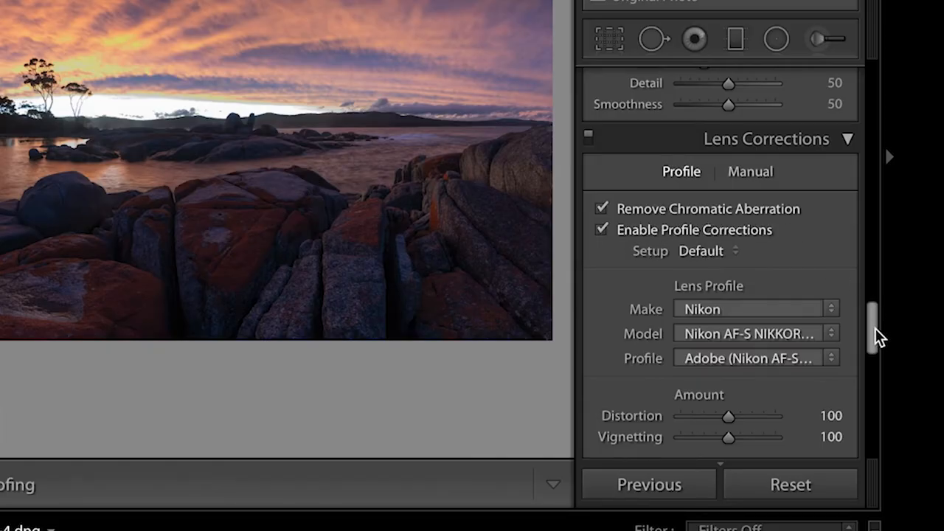
scroll("up", 3)
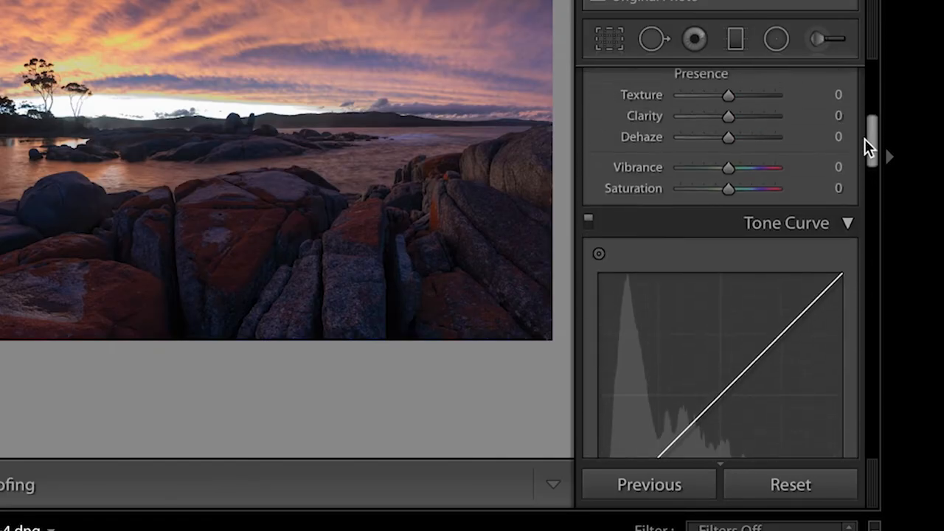
scroll("up", 3)
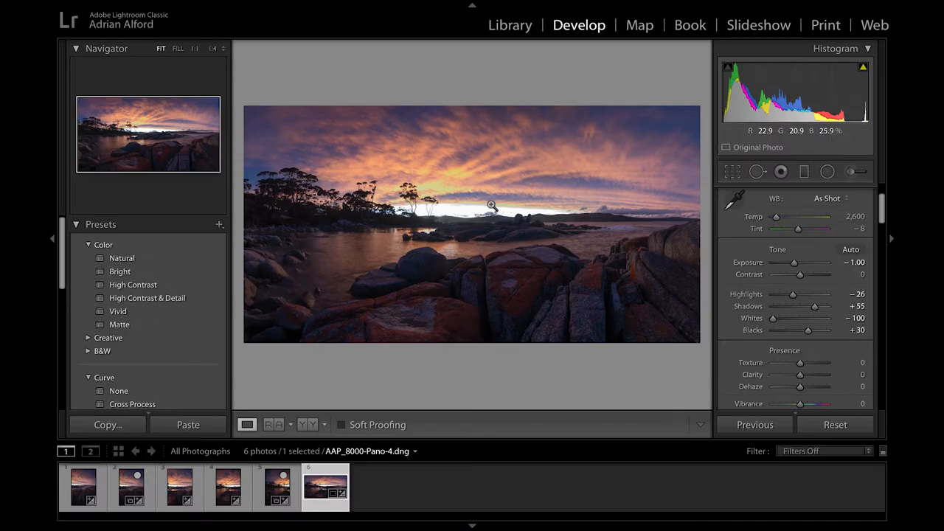
mouse_move(457, 109)
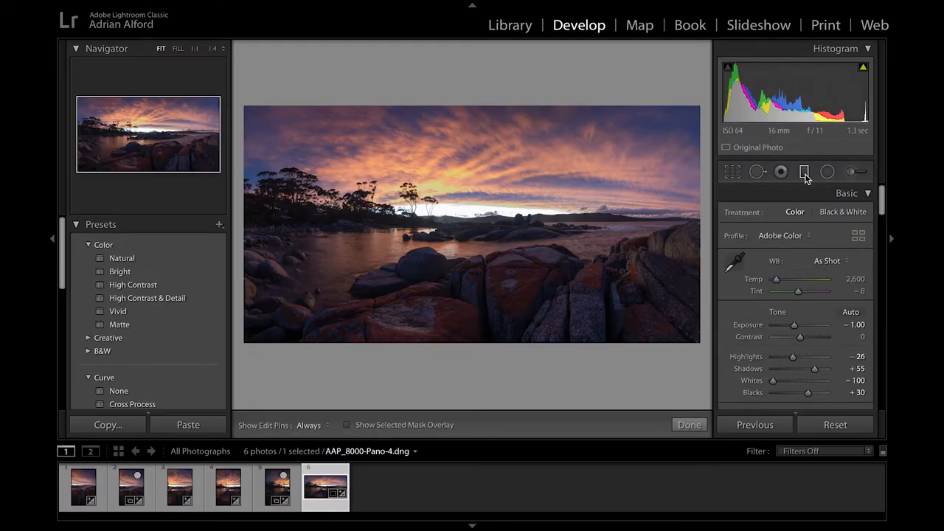
Step: Add a graduated filter over the sky and darken its Exposure to about -0.77
left_click(804, 171)
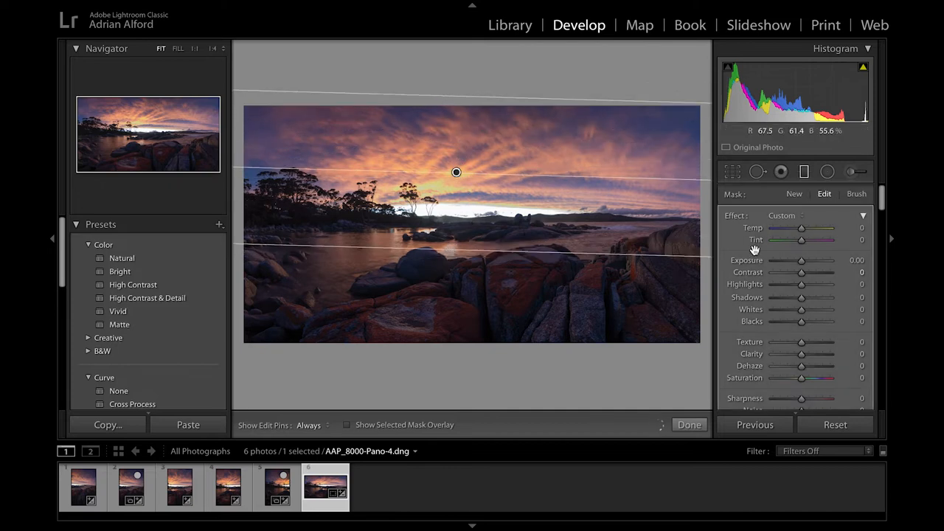
left_click_drag(802, 260, 798, 260)
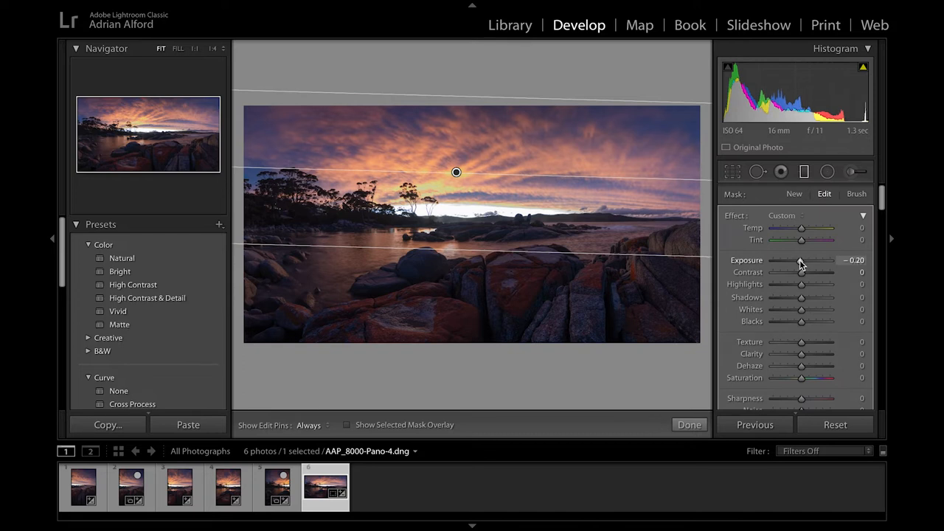
left_click_drag(804, 260, 796, 259)
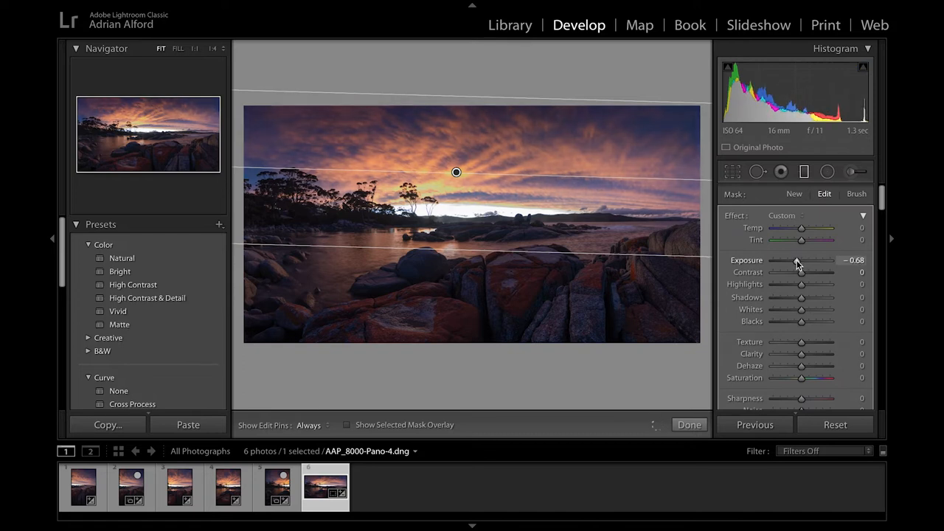
left_click_drag(799, 260, 798, 260)
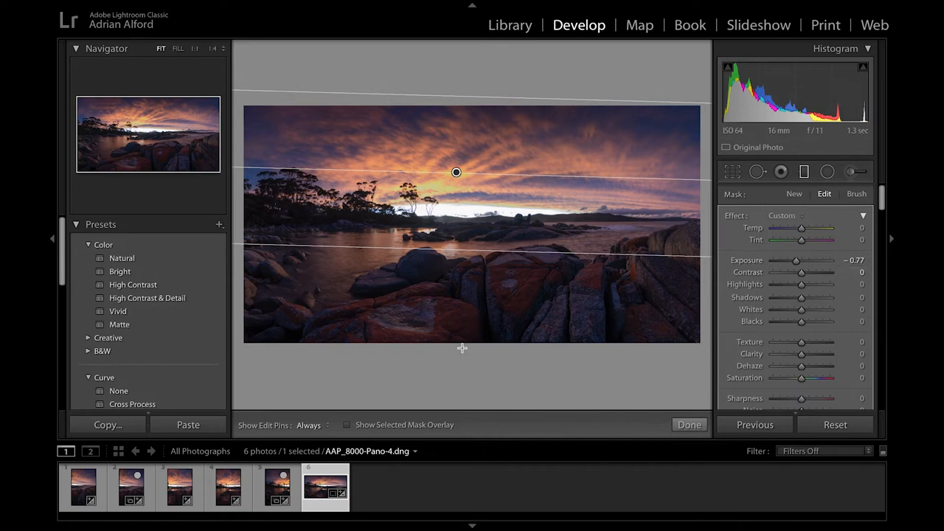
mouse_move(467, 347)
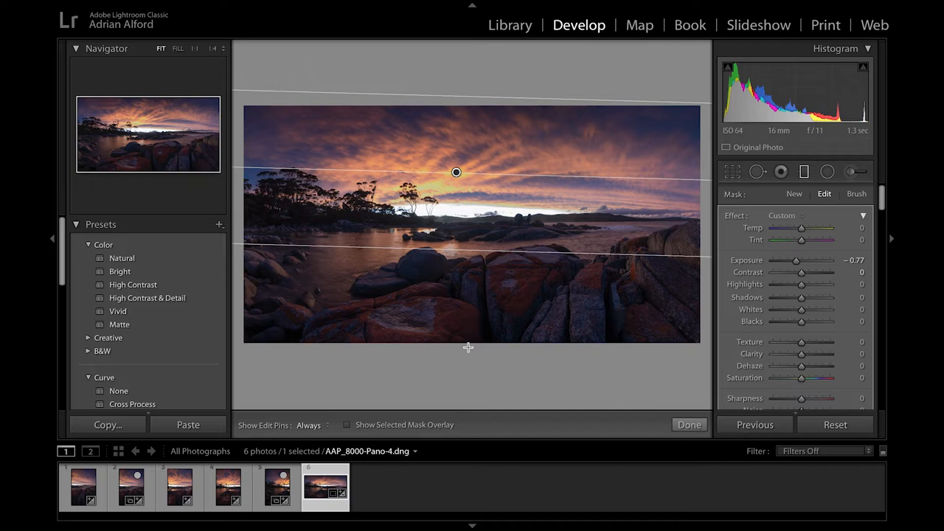
Step: Add a graduated filter rising from the foreground rocks at Exposure +1.78 and finish the filters
left_click_drag(455, 172, 467, 298)
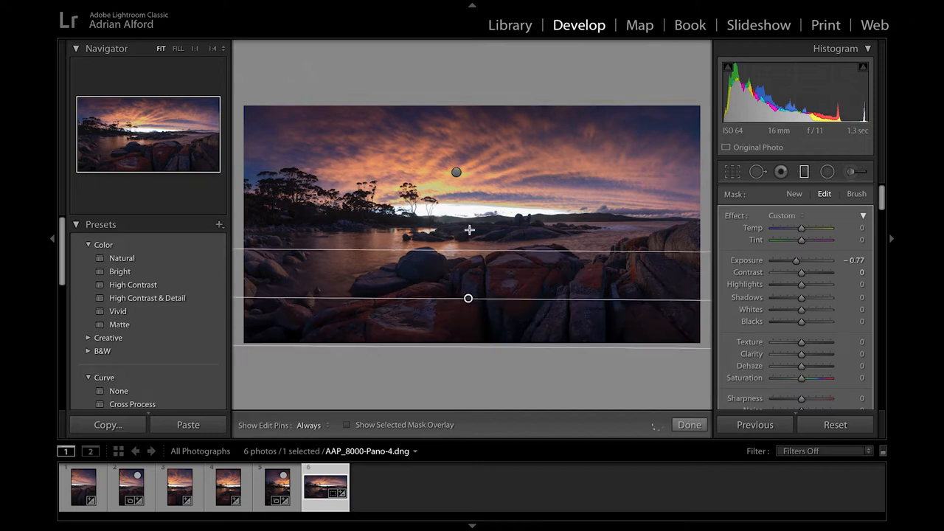
left_click_drag(467, 298, 468, 269)
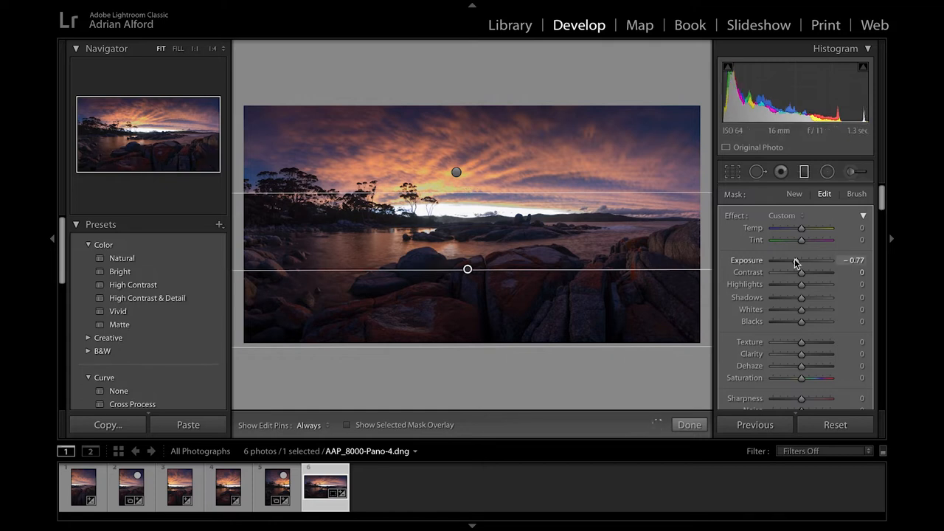
left_click_drag(793, 259, 803, 259)
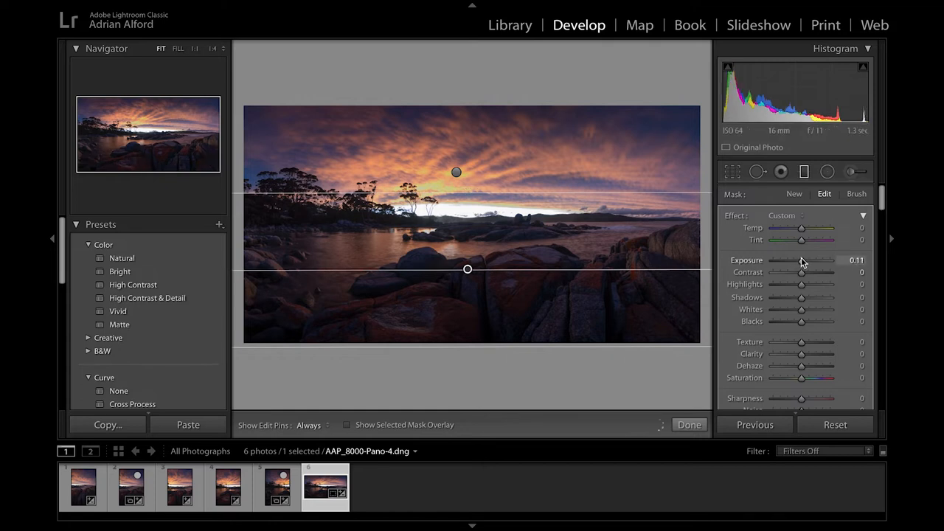
left_click_drag(799, 259, 811, 260)
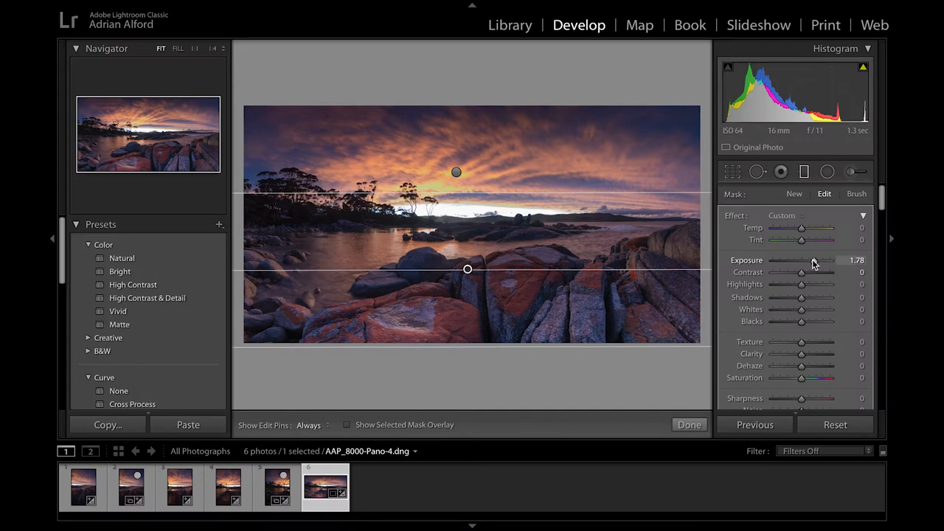
key("f")
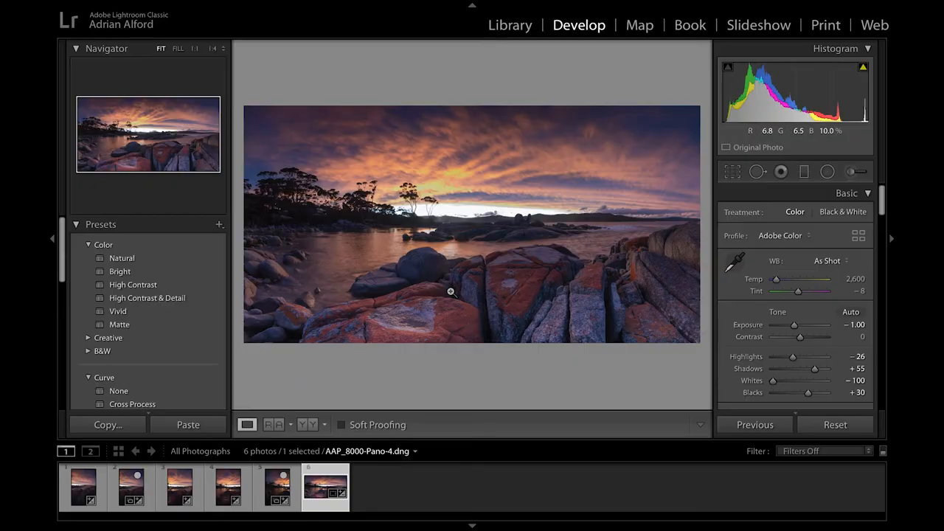
mouse_move(435, 280)
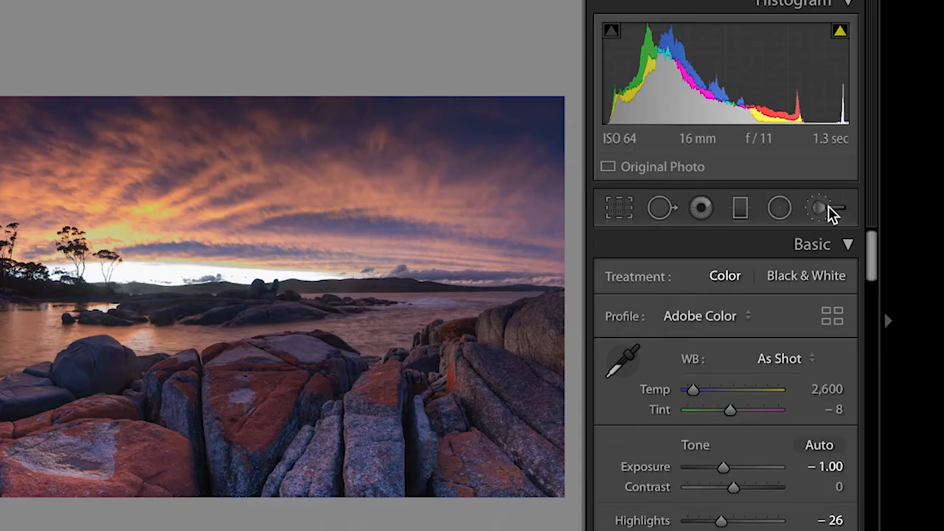
Step: Switch to the Adjustment Brush and set it up for painting the right-hand foreground rocks
left_click(817, 208)
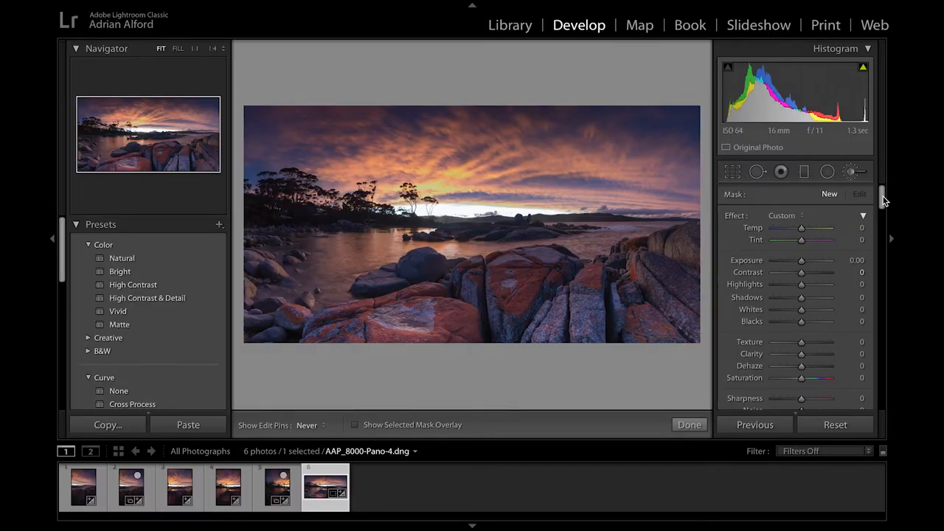
scroll("down", 3)
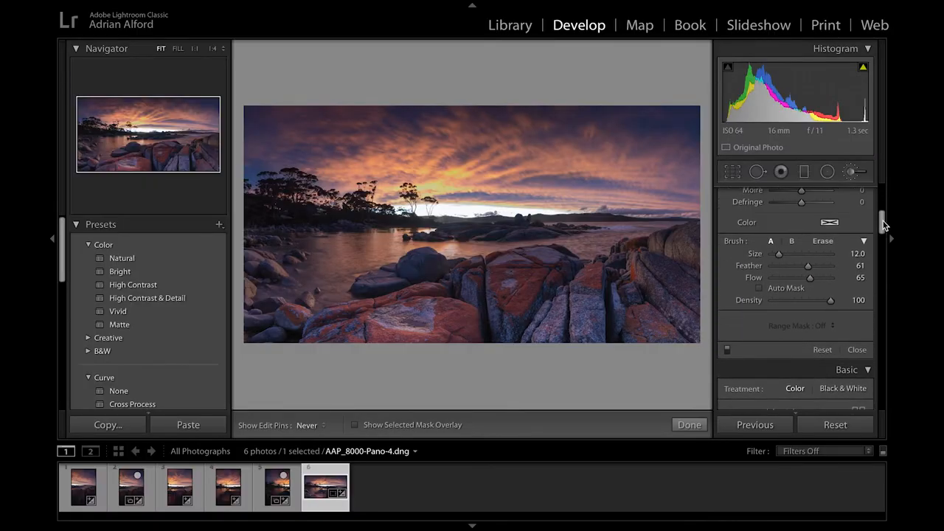
mouse_move(671, 245)
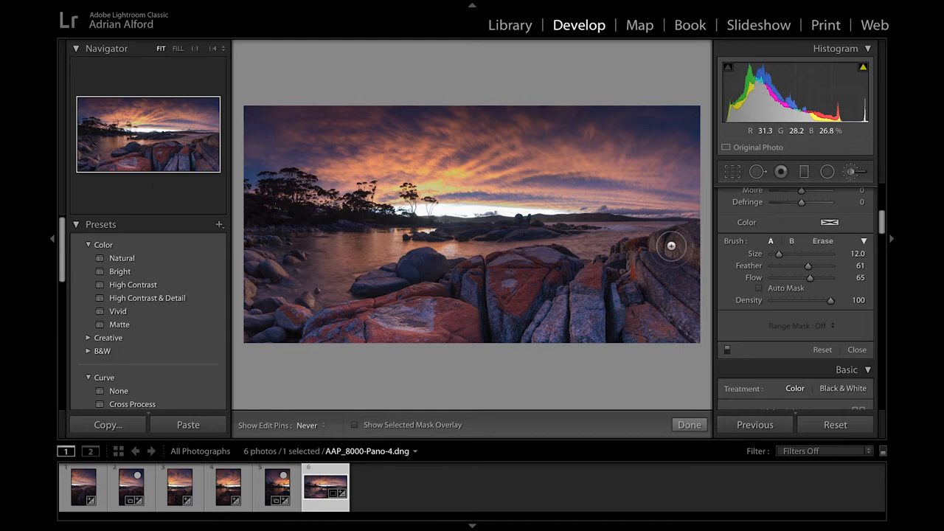
mouse_move(671, 257)
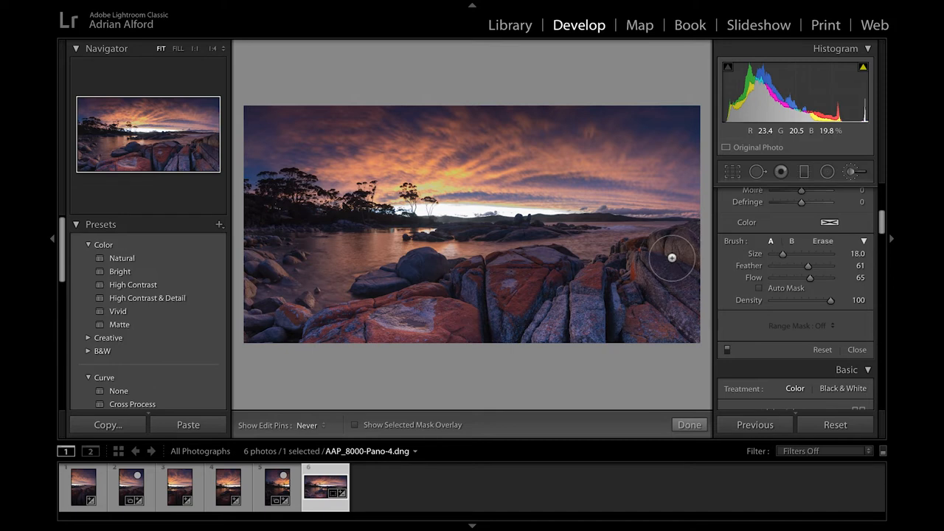
mouse_move(664, 266)
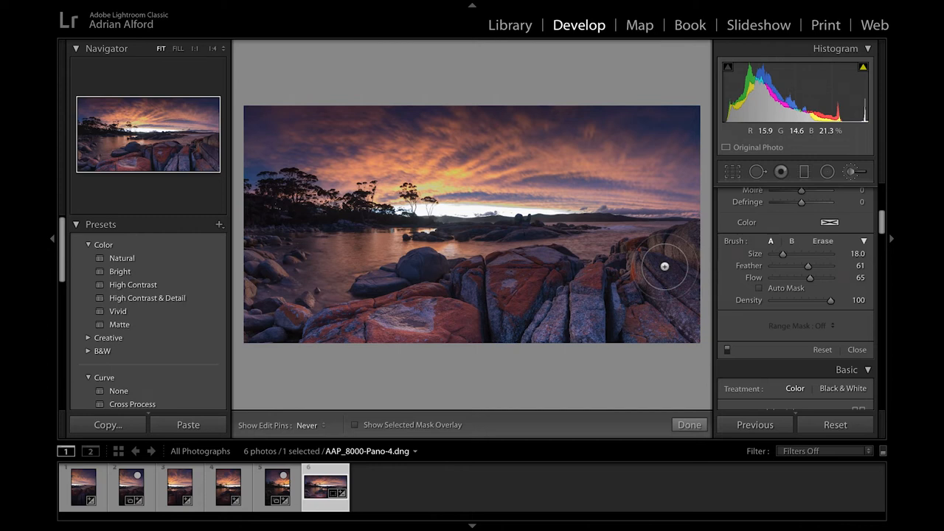
mouse_move(676, 254)
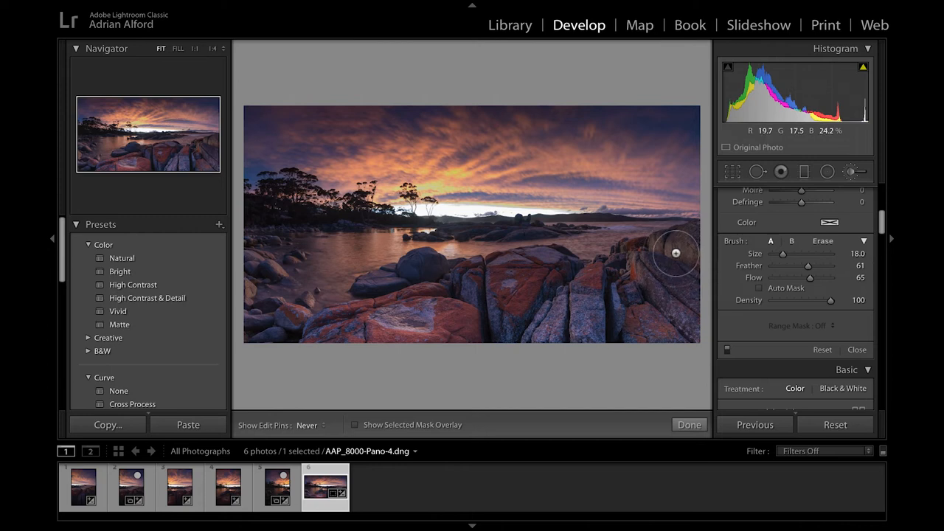
mouse_move(691, 245)
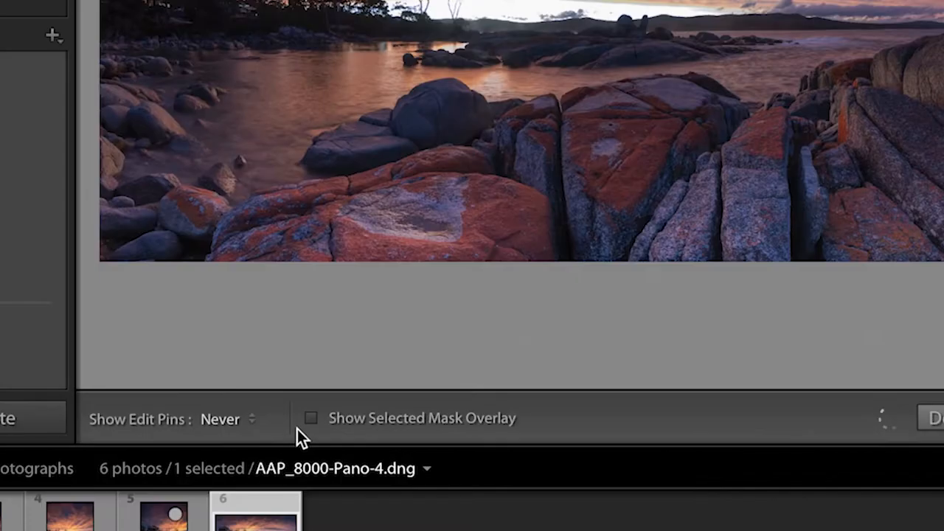
mouse_move(333, 430)
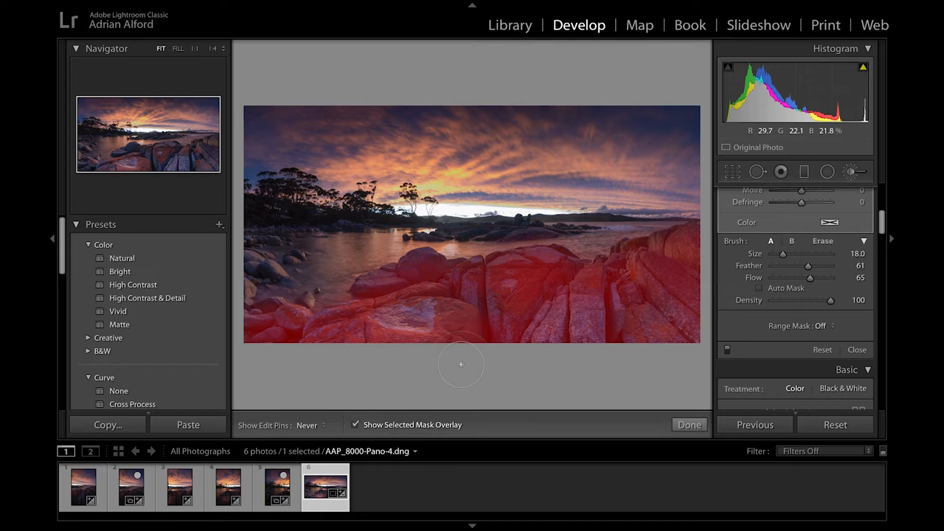
Step: Continue painting the size-18 brush mask across the remaining foreground rocks
left_click(355, 425)
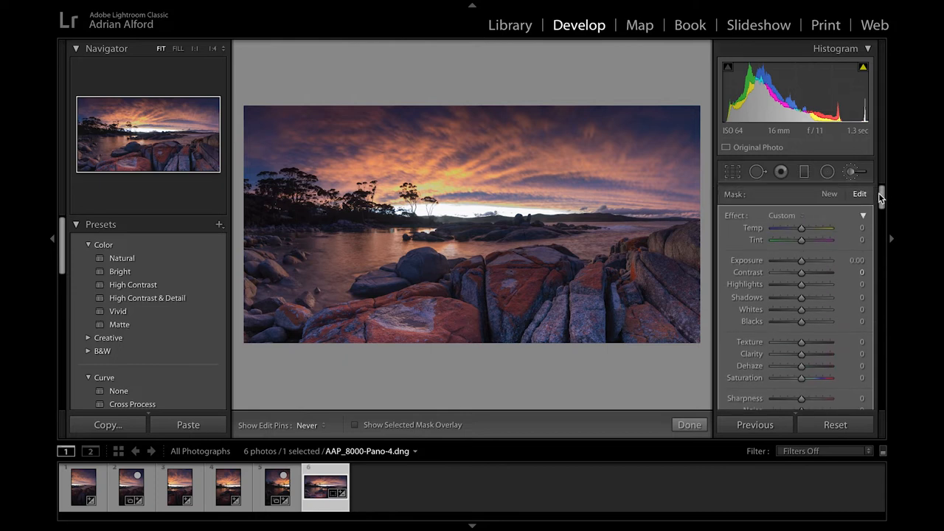
mouse_move(809, 252)
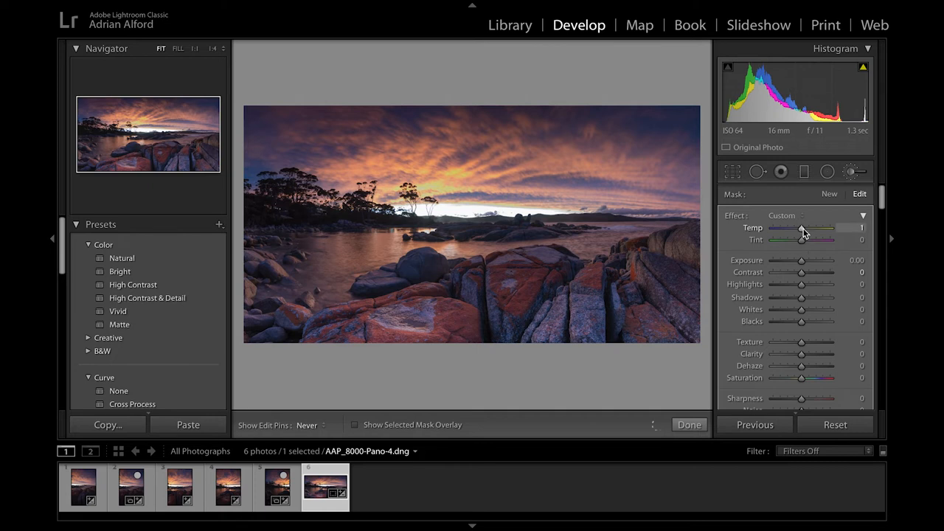
Step: Set the brushed rocks to Temp -47, Exposure 0.54 and Contrast 25
left_click_drag(803, 227, 804, 227)
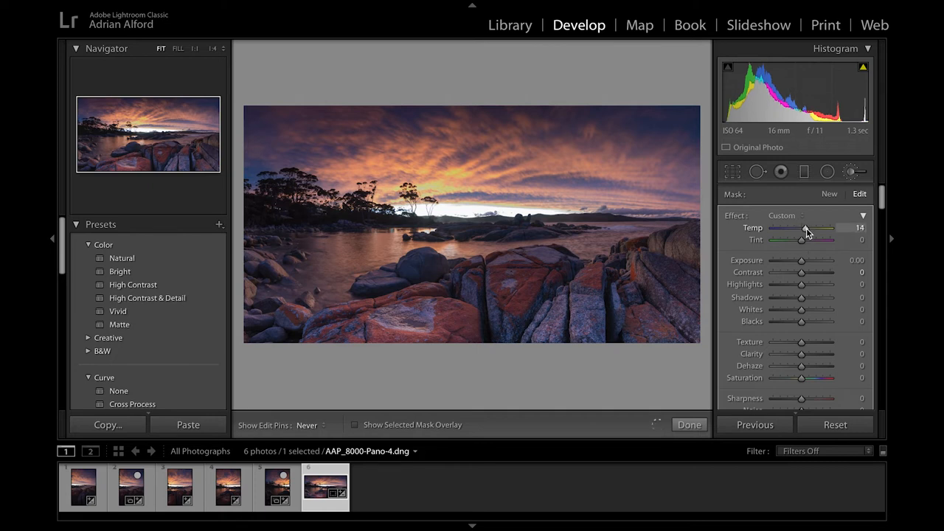
left_click_drag(799, 227, 808, 227)
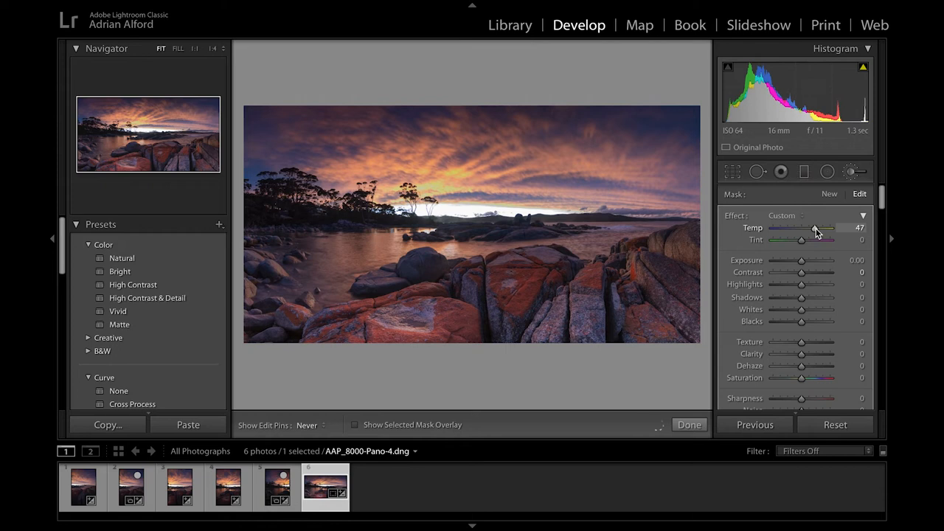
mouse_move(802, 262)
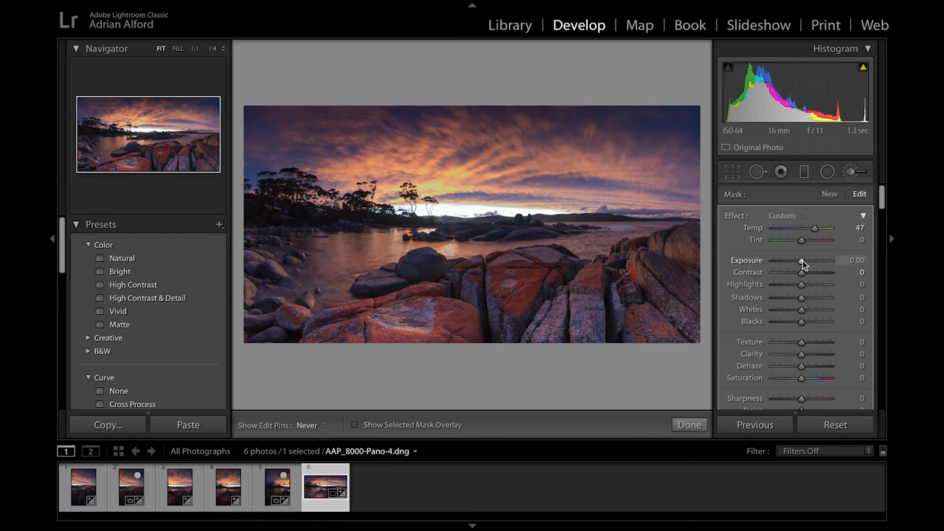
left_click_drag(802, 260, 808, 259)
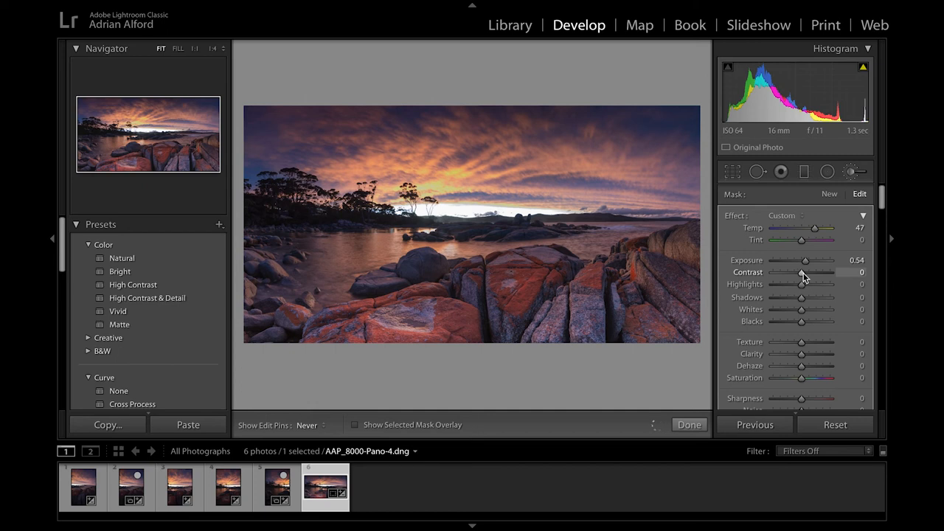
left_click_drag(799, 272, 811, 271)
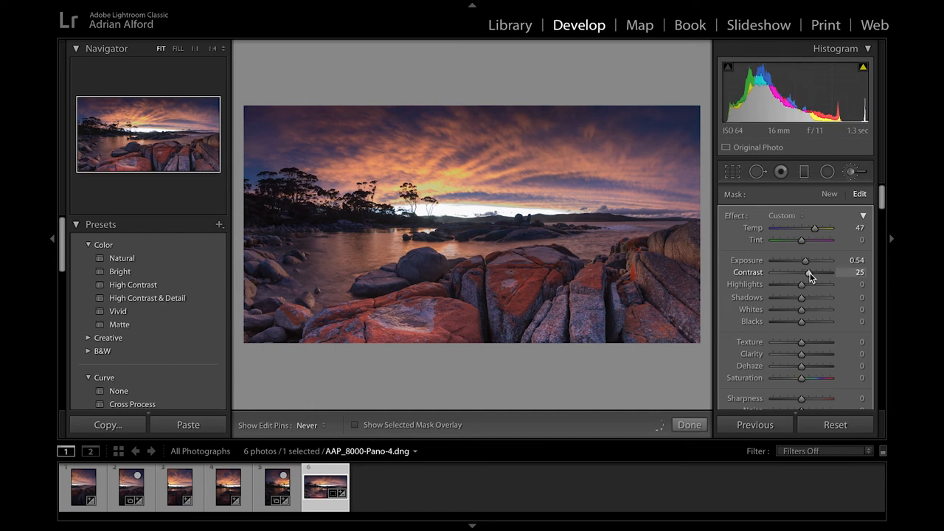
left_click_drag(804, 271, 800, 271)
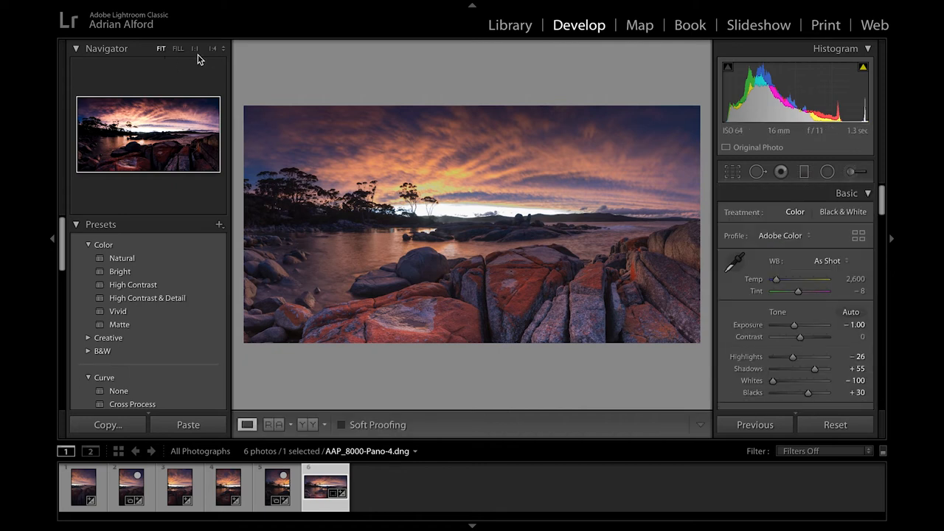
Step: Brush a new mask over the far-shore bushland and lift its Exposure to 0.53
left_click(213, 48)
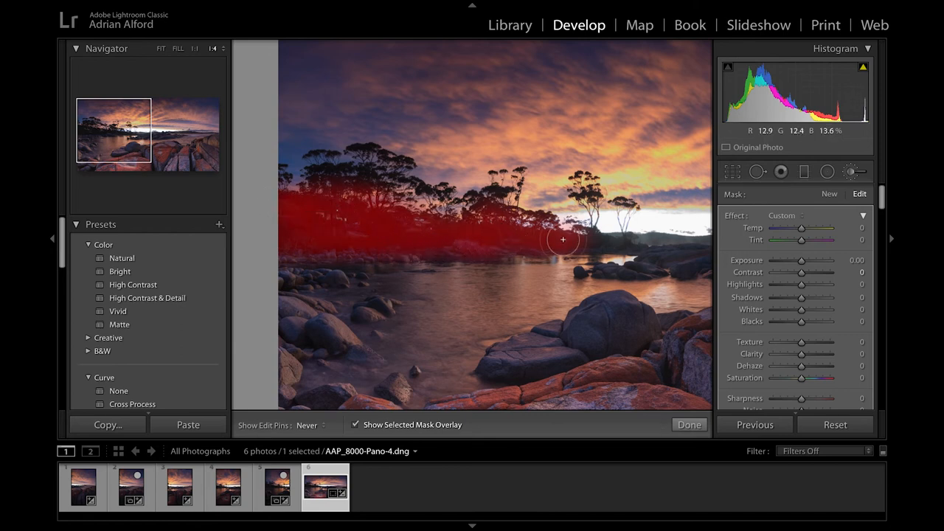
mouse_move(581, 242)
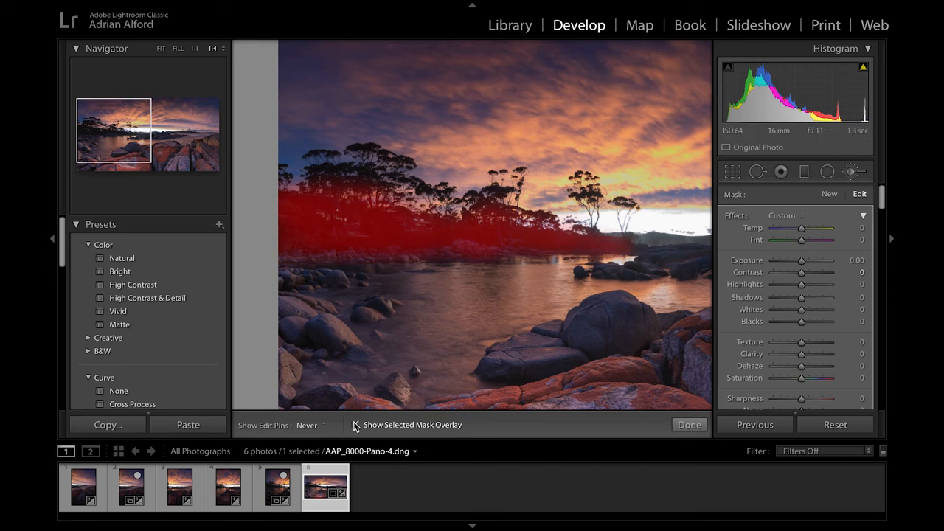
left_click(354, 424)
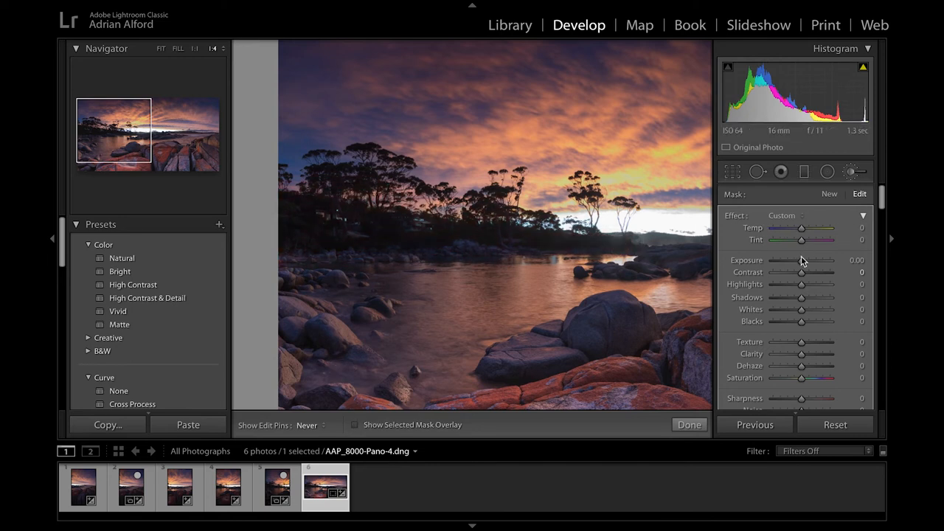
left_click_drag(801, 260, 805, 260)
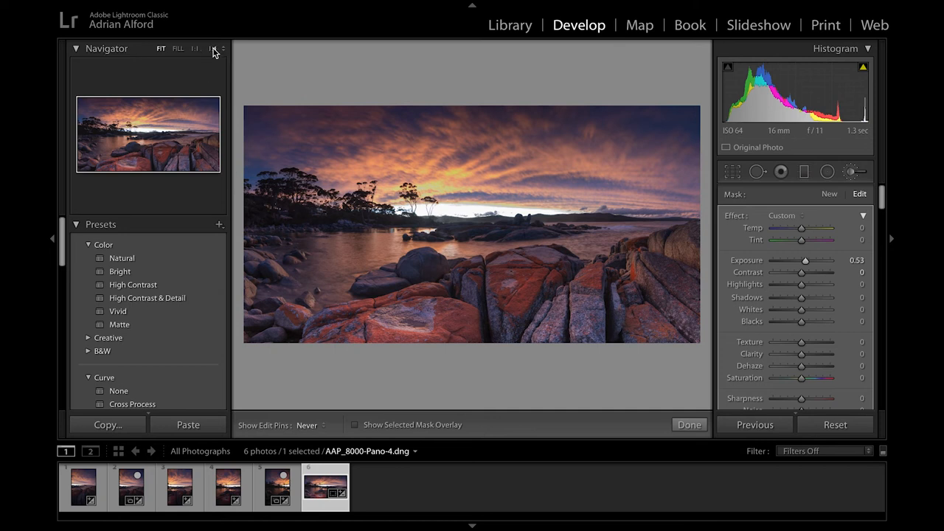
Step: Inspect the brushed bushland zoomed in, then finish the Adjustment Brush edits
left_click(212, 48)
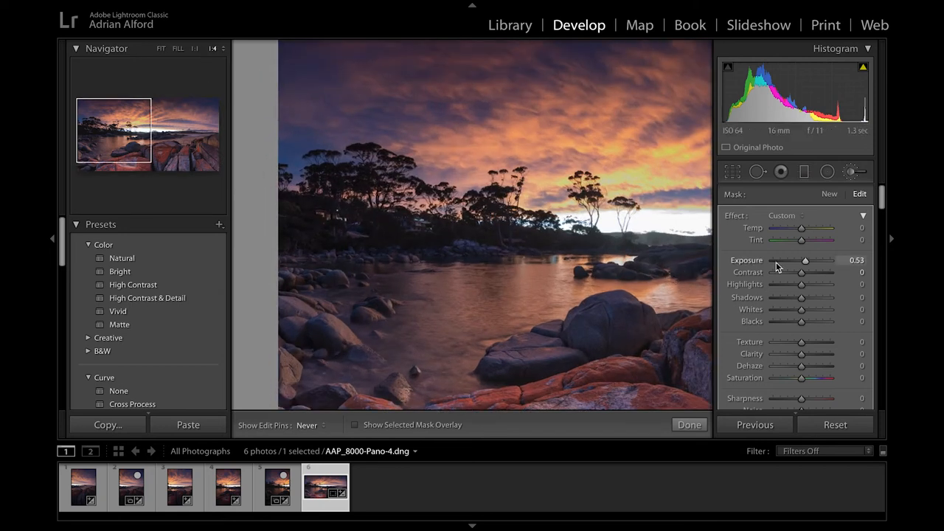
left_click(689, 425)
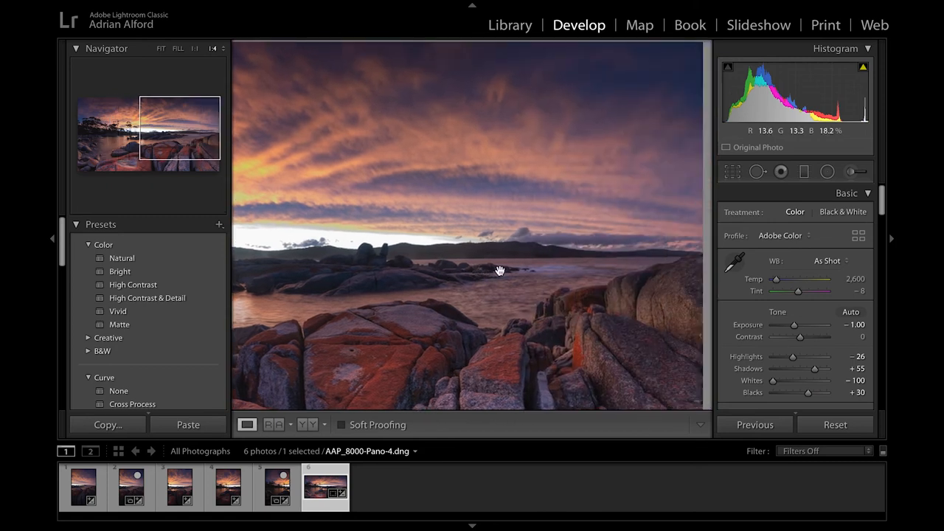
mouse_move(671, 253)
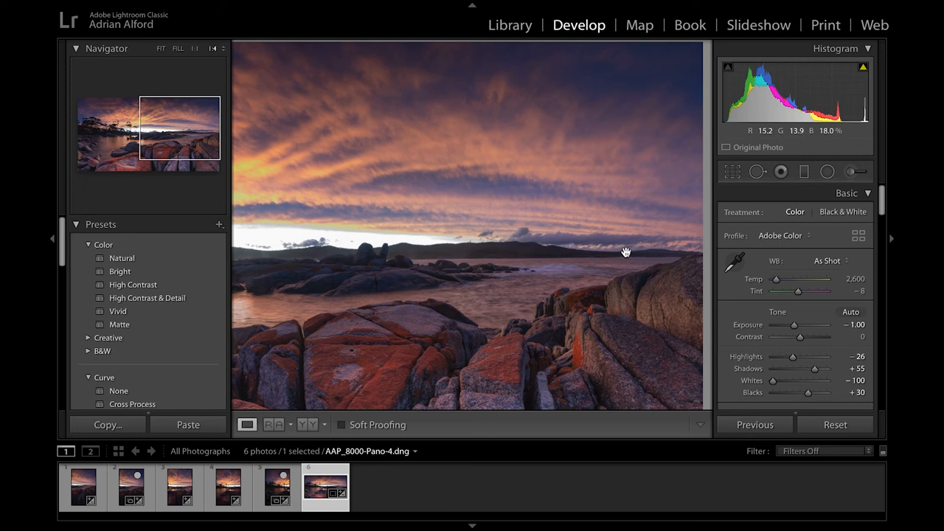
mouse_move(478, 253)
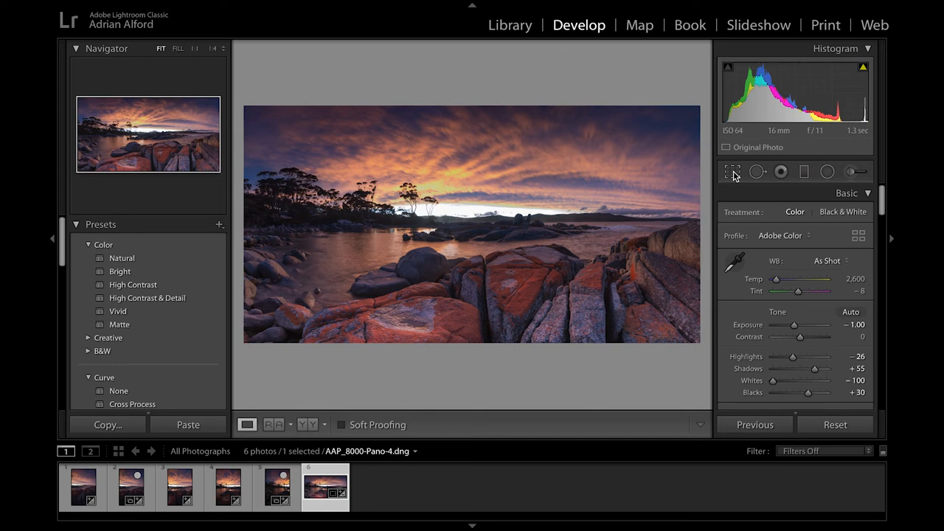
Step: Level the horizon along the shoreline with an unlocked aspect, trim the top edge and apply the crop
left_click(731, 171)
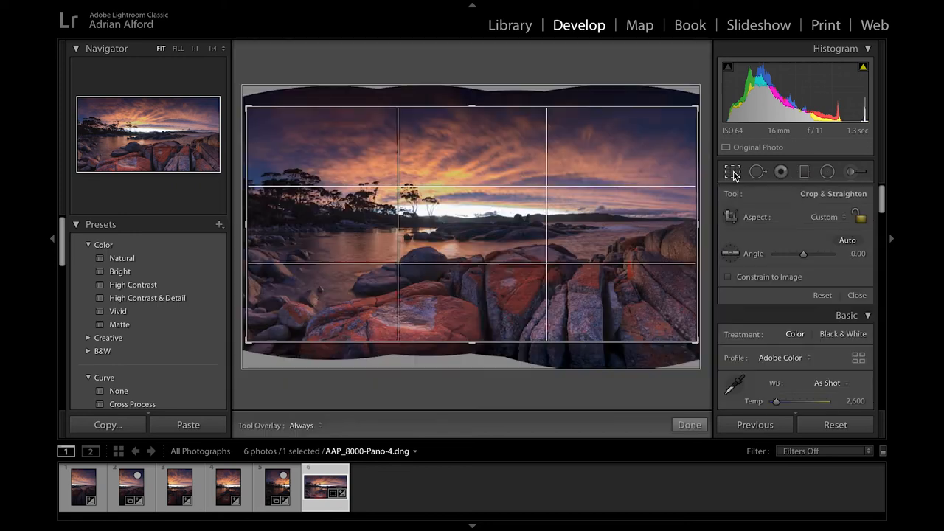
mouse_move(780, 236)
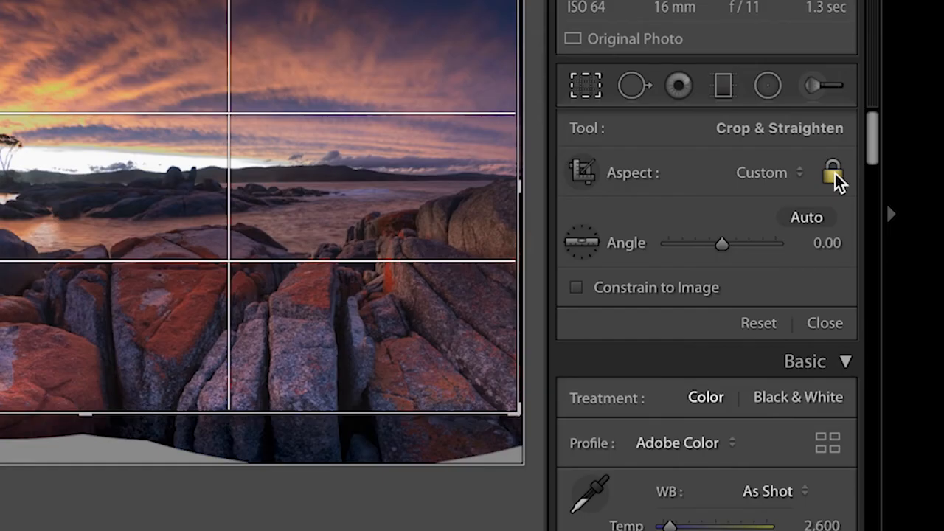
left_click(832, 171)
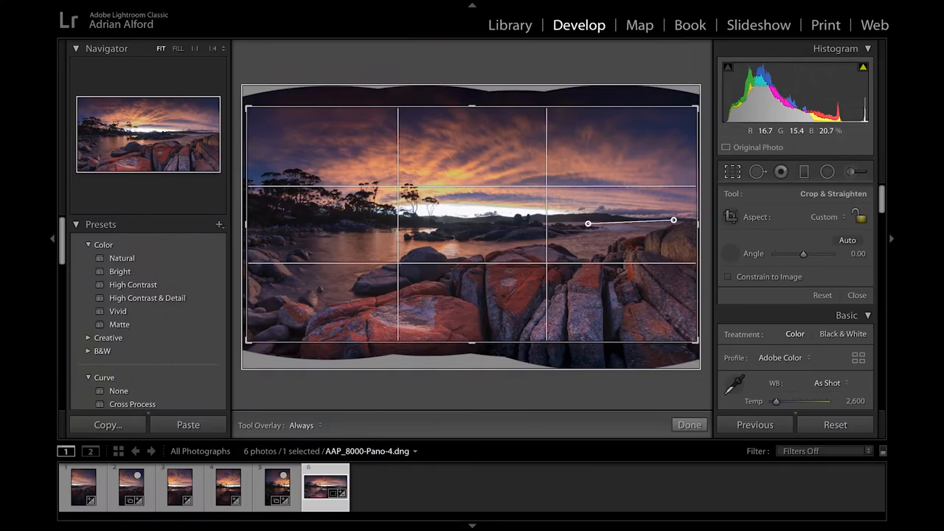
left_click_drag(587, 222, 546, 224)
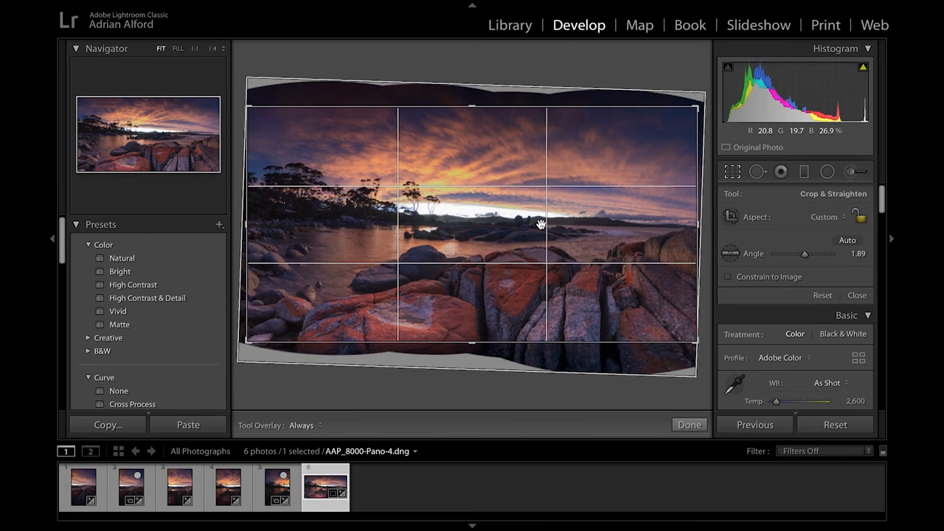
mouse_move(521, 203)
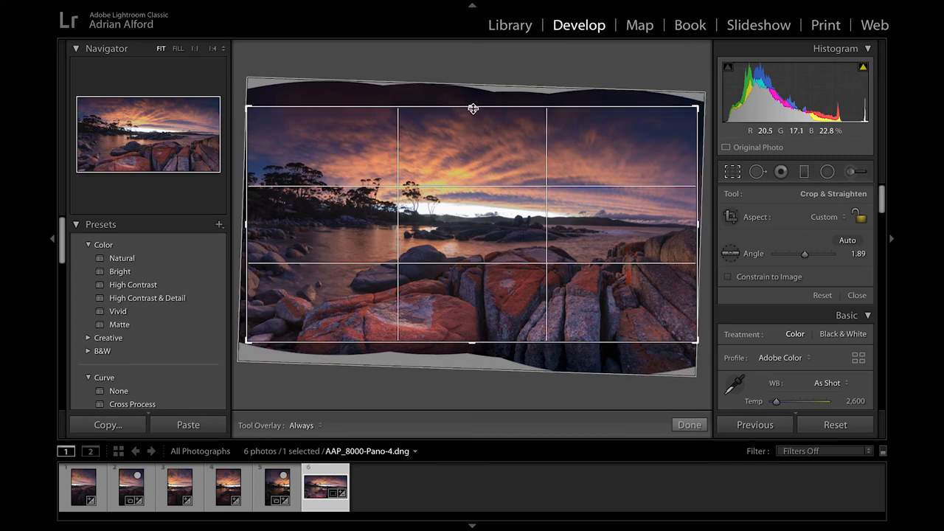
left_click_drag(472, 109, 472, 118)
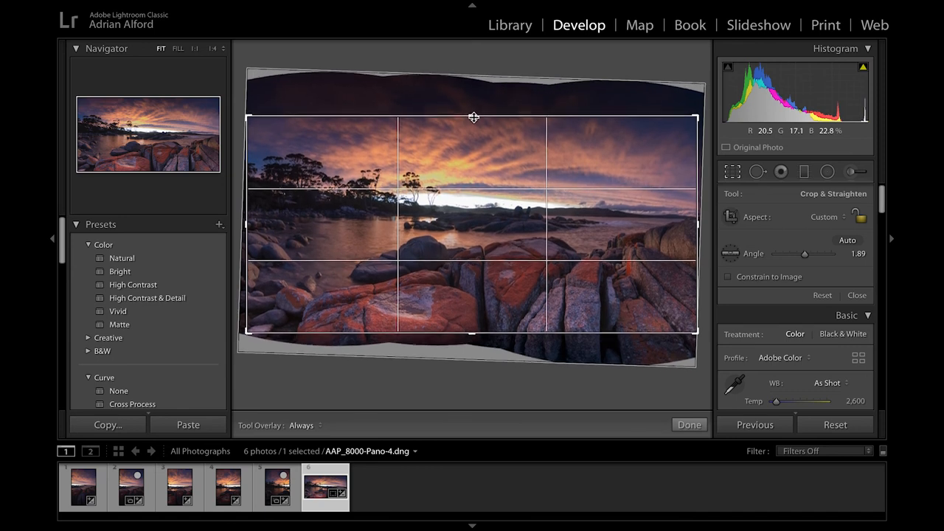
left_click(687, 425)
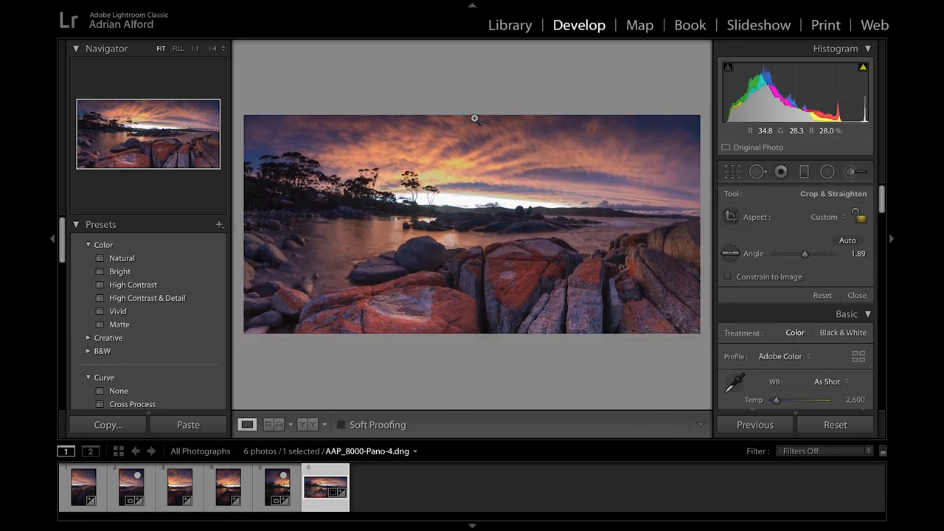
Step: Leave the crop, set Basic Exposure to -0.80 and bring the Effects section into view
left_click(856, 295)
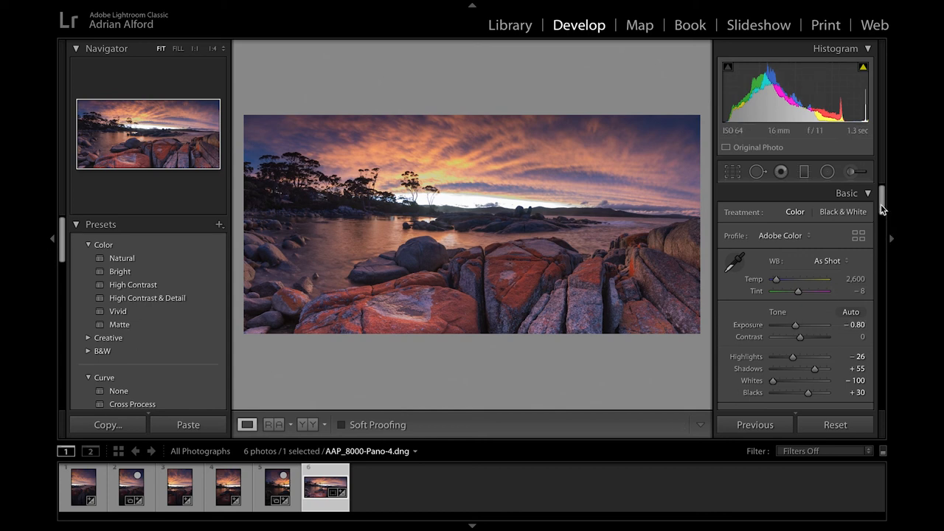
scroll("down", 3)
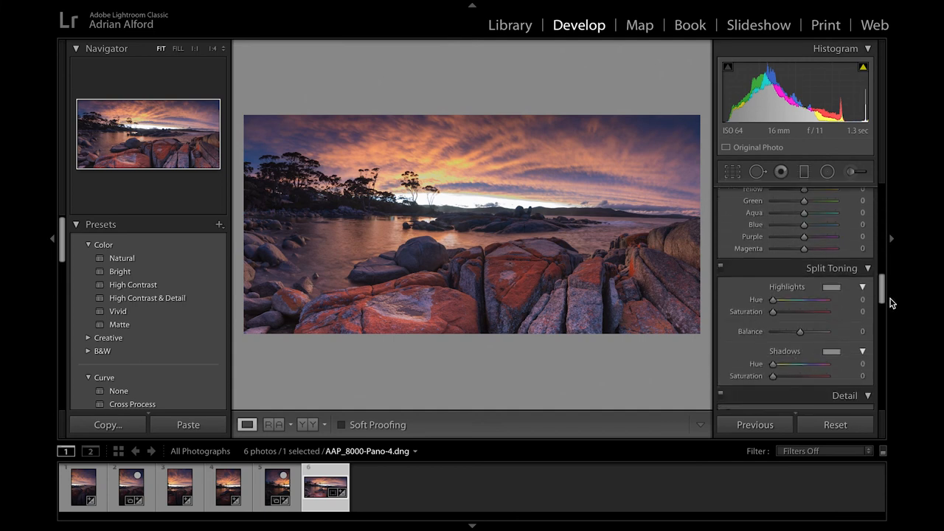
scroll("down", 3)
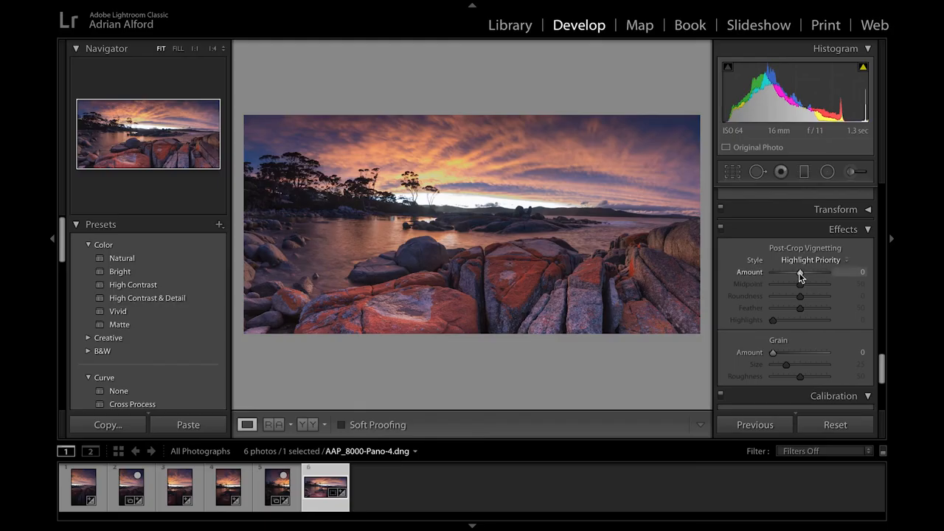
Step: Drag Post-Crop Vignetting Amount down to about -31
left_click_drag(799, 271, 793, 271)
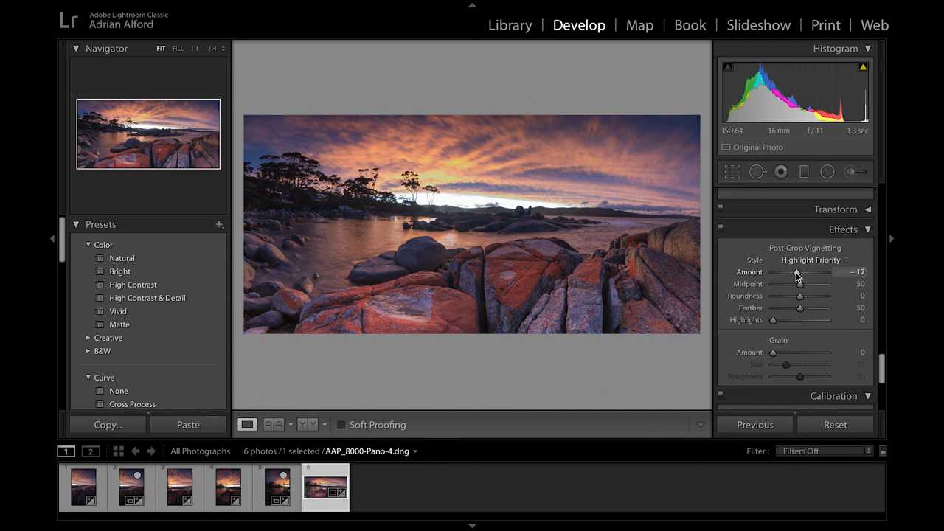
left_click_drag(799, 271, 782, 271)
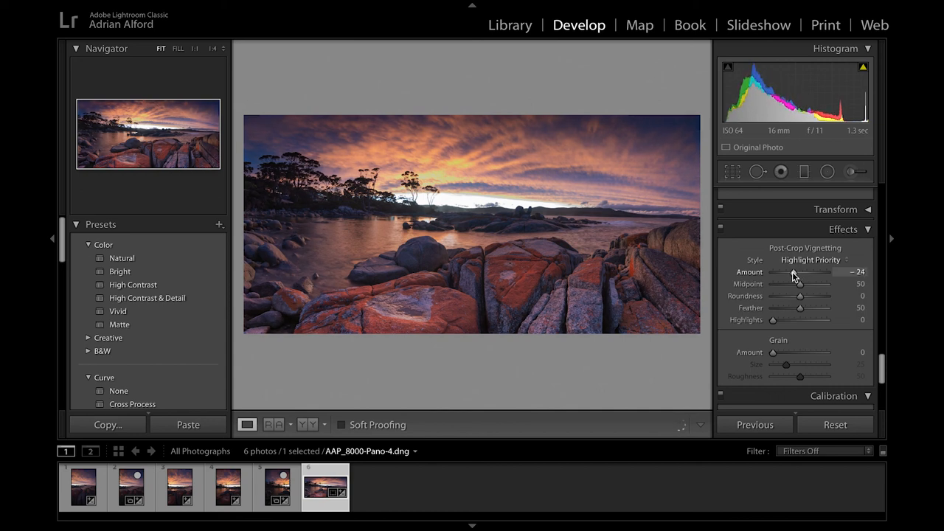
left_click_drag(804, 271, 794, 271)
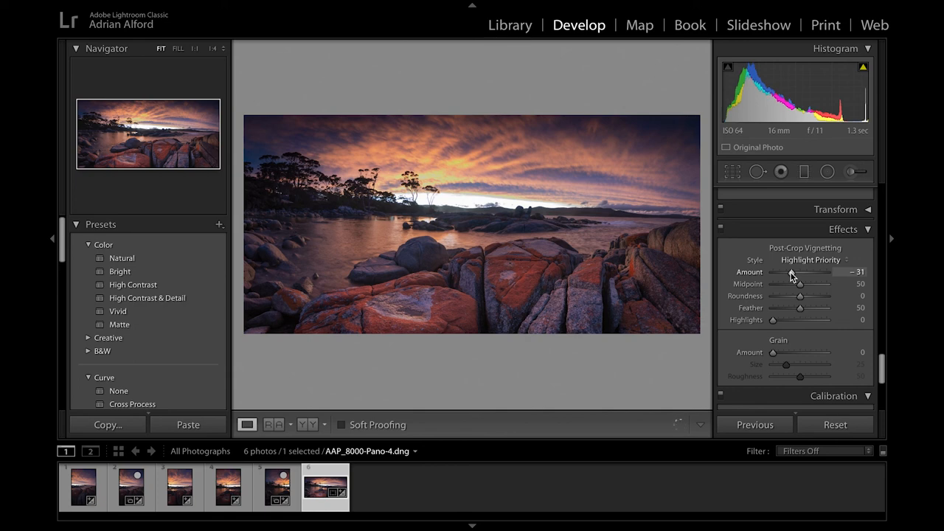